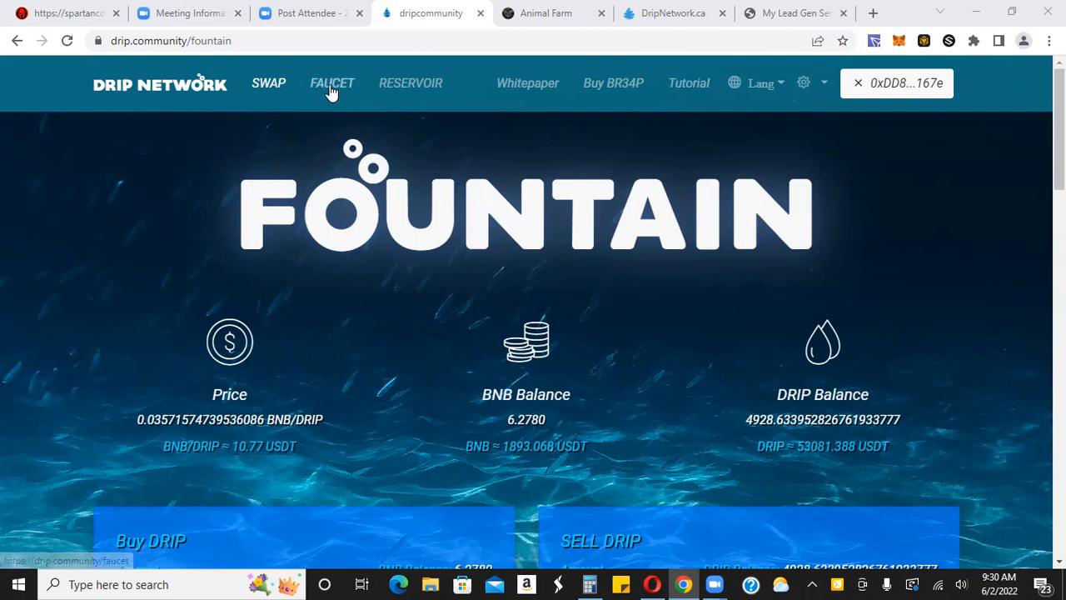
Go to the Drip Network Faucet page showing available, deposits and claimed DRIP totals
{"action": "left_click", "coordinate": [332, 83]}
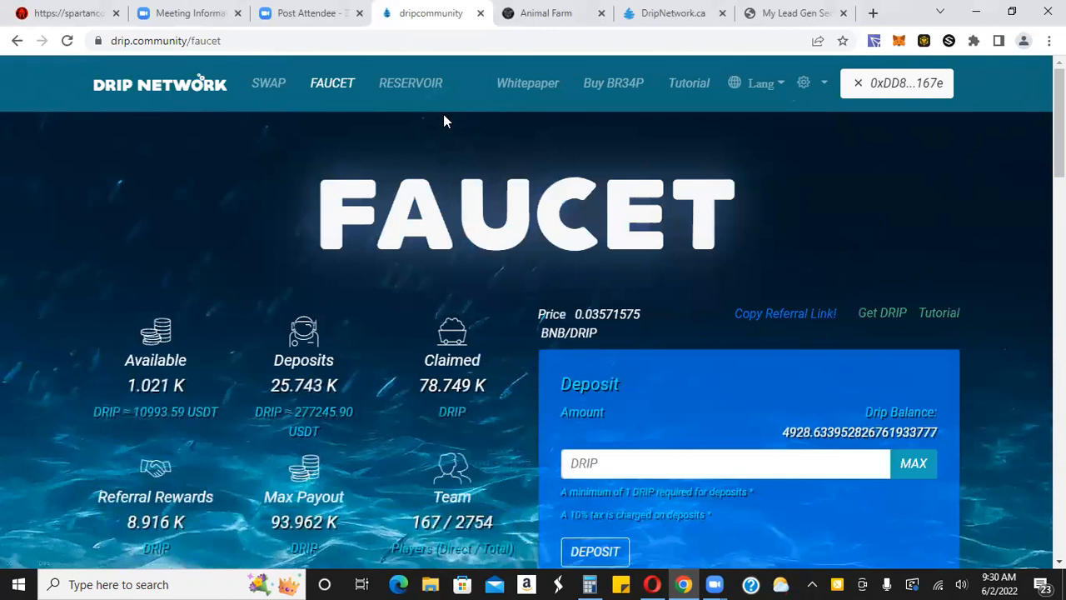
{"action": "mouse_move", "coordinate": [268, 87]}
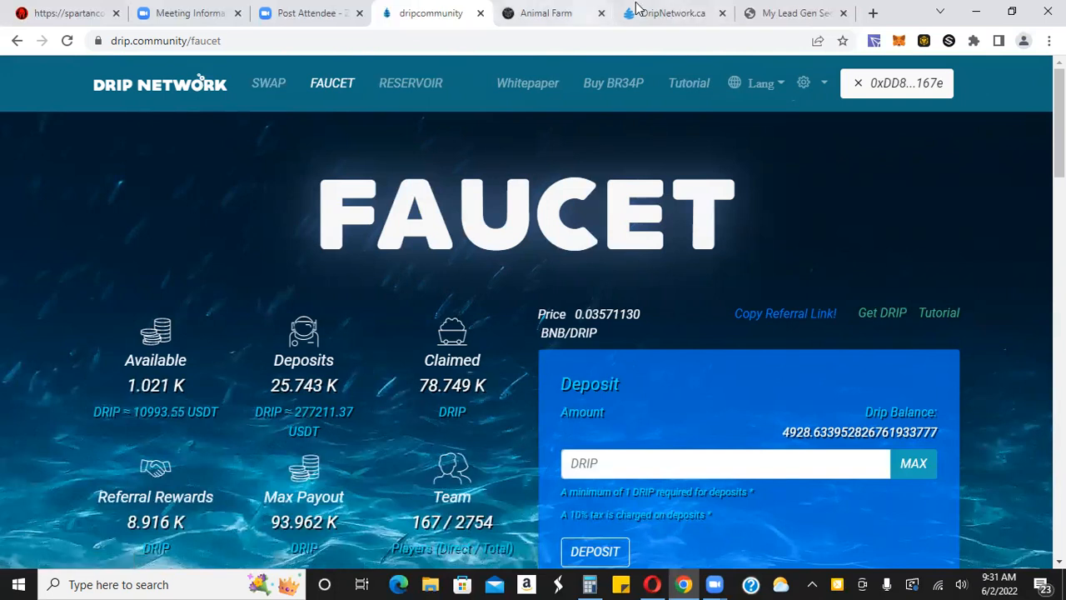
Switch to Animal Farm and bring up the Pig Pen staking page with total PIGS locked
{"action": "left_click", "coordinate": [545, 12]}
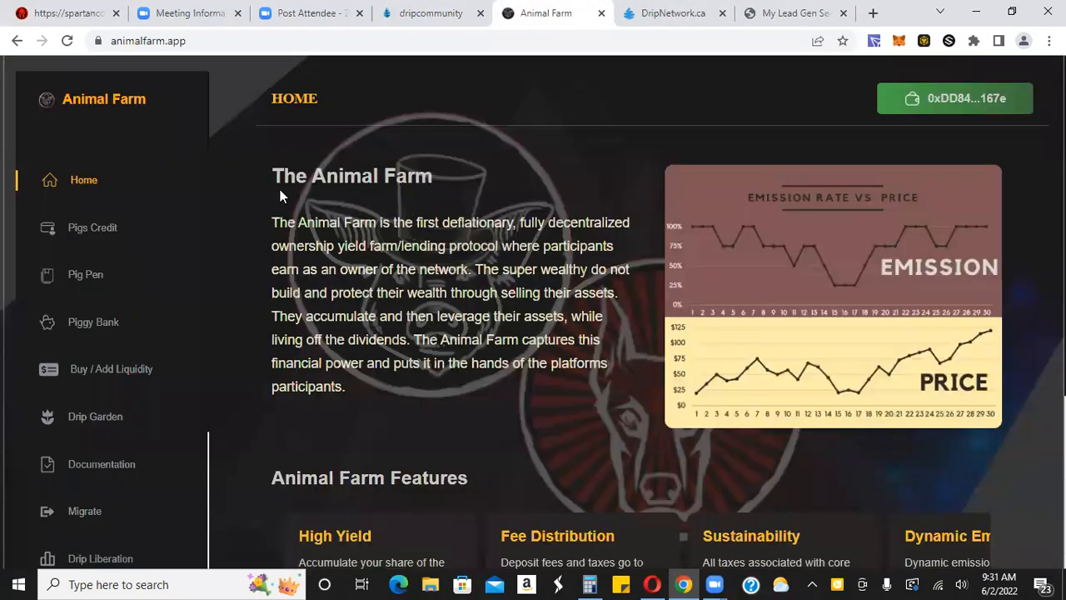
{"action": "mouse_move", "coordinate": [85, 274]}
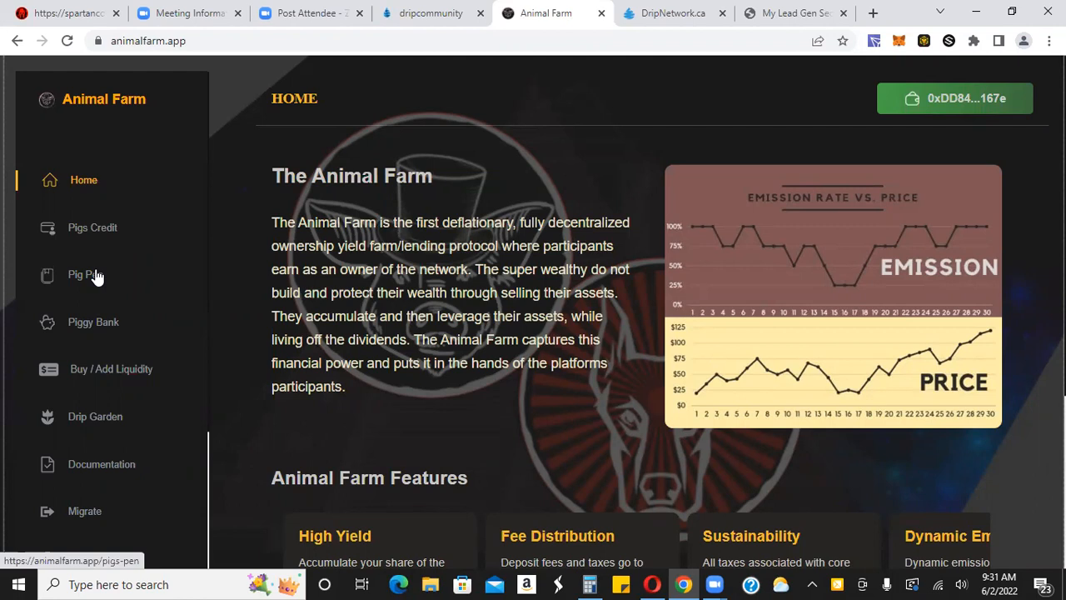
{"action": "left_click", "coordinate": [86, 274]}
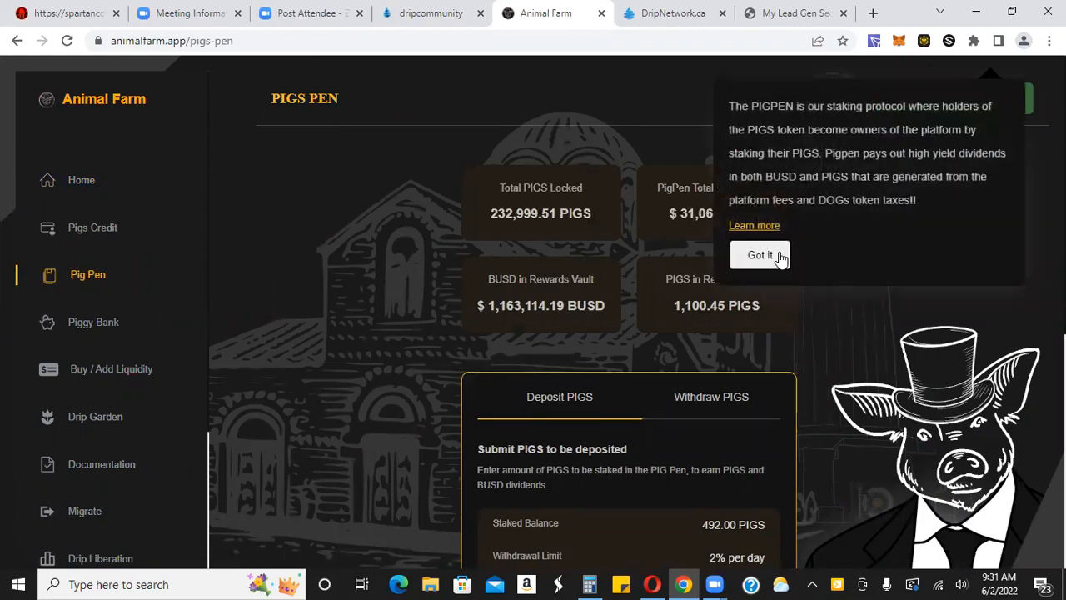
Dismiss the Pig Pen explanation, look over the Reward Center, and go to the Piggy Bank page
{"action": "left_click", "coordinate": [758, 254]}
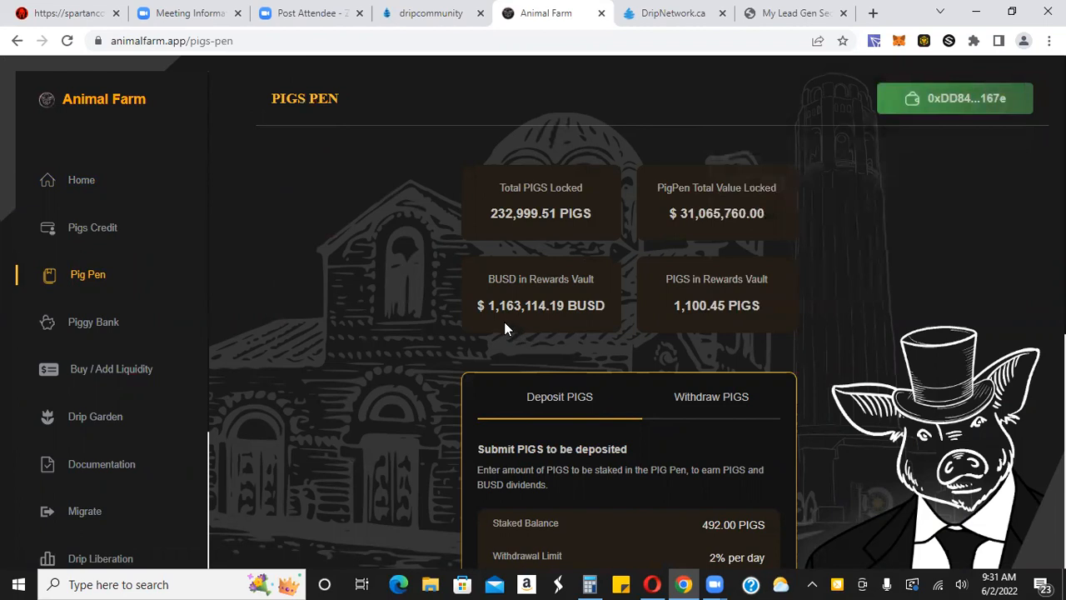
{"action": "mouse_move", "coordinate": [533, 324]}
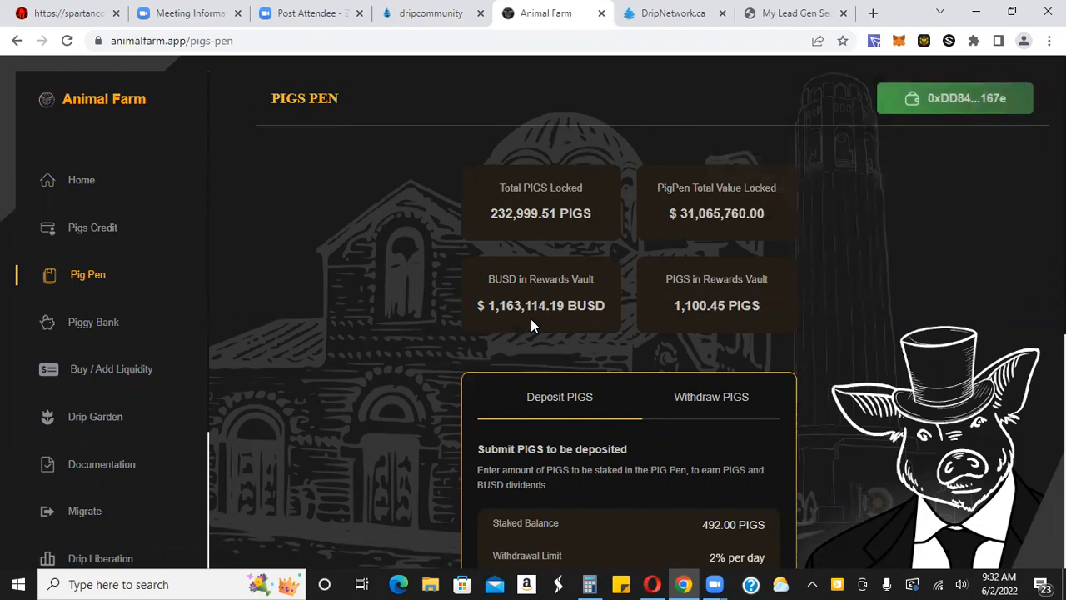
{"action": "mouse_move", "coordinate": [764, 233]}
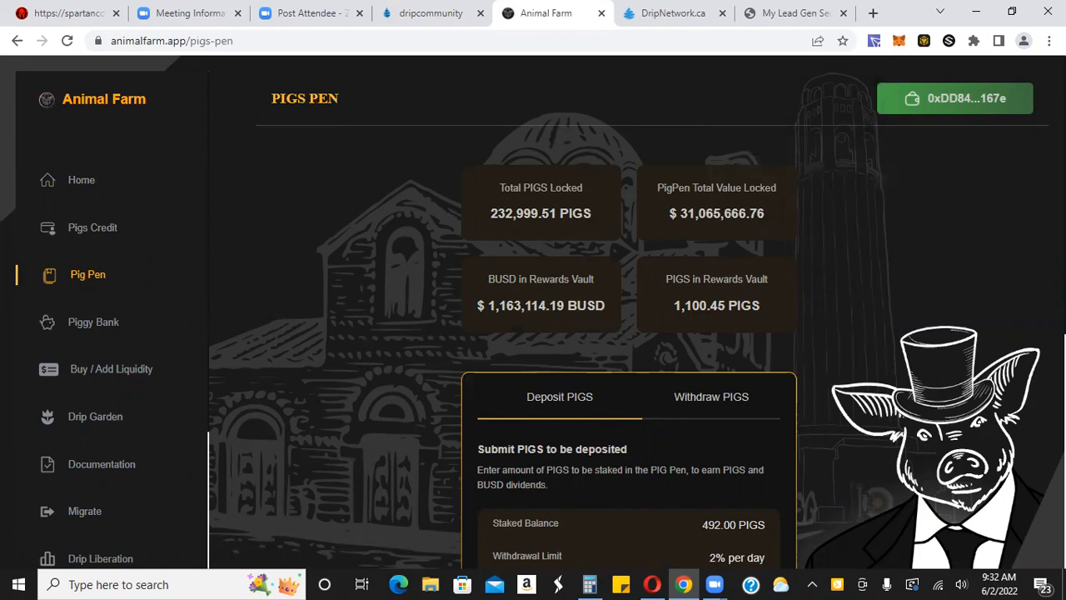
{"action": "right_click", "coordinate": [1031, 492]}
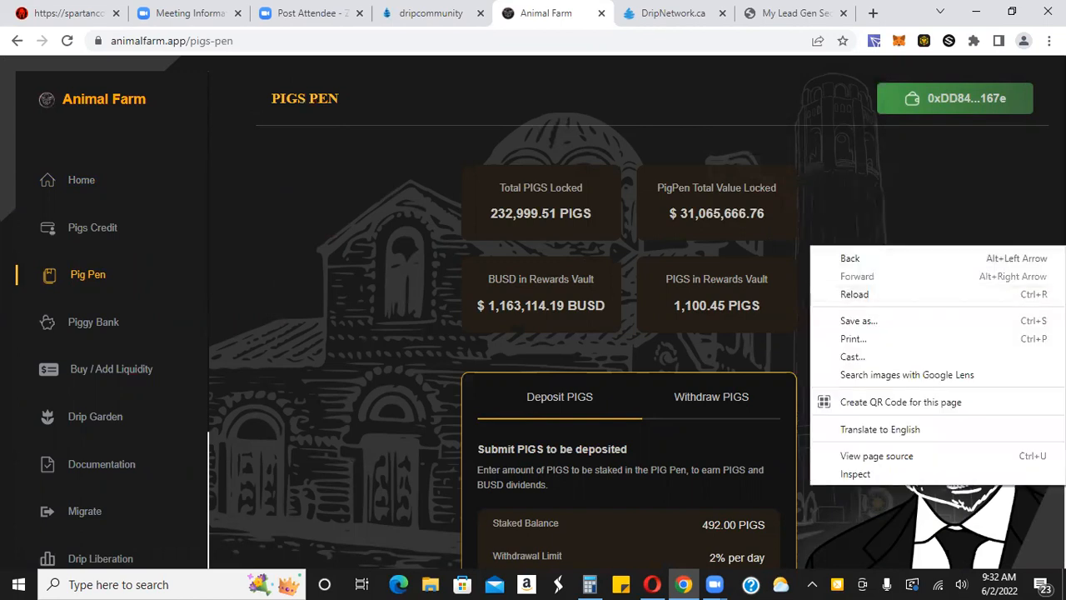
{"action": "scroll", "scroll_direction": "down", "scroll_amount": 3}
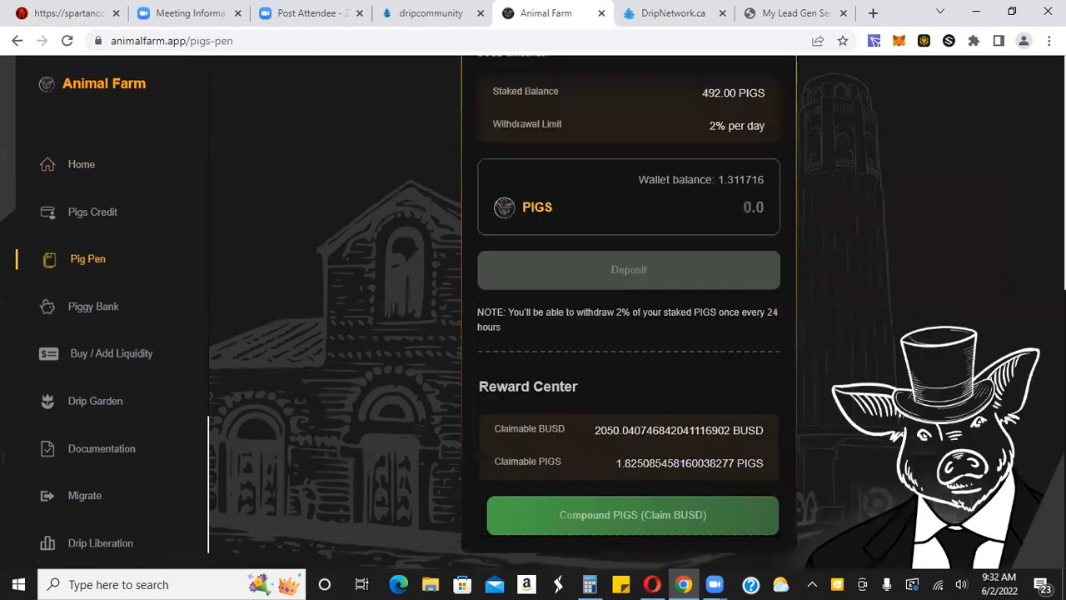
{"action": "mouse_move", "coordinate": [481, 419]}
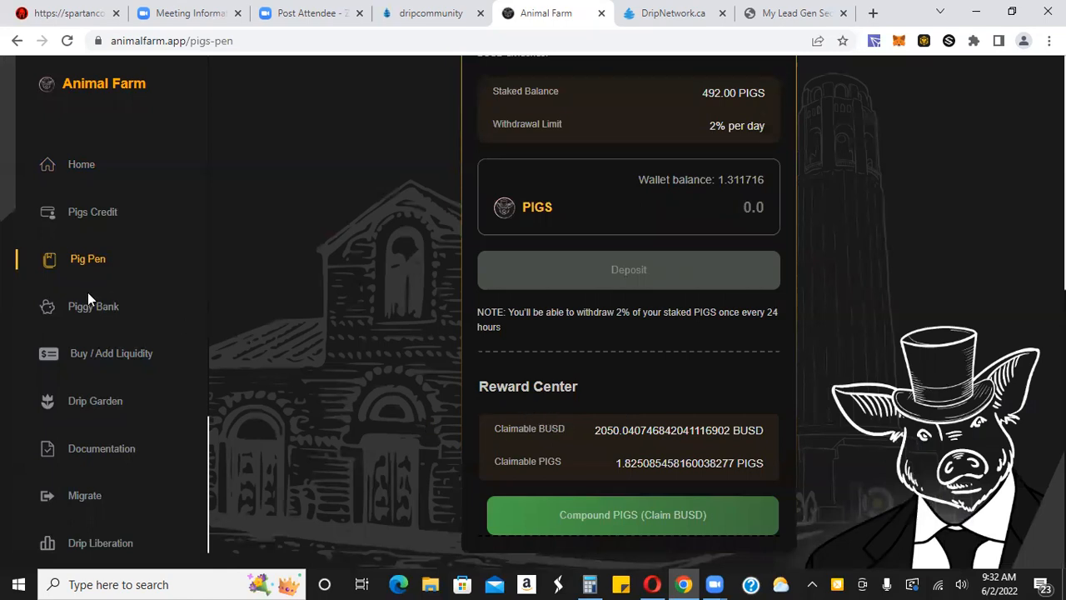
{"action": "left_click", "coordinate": [93, 306]}
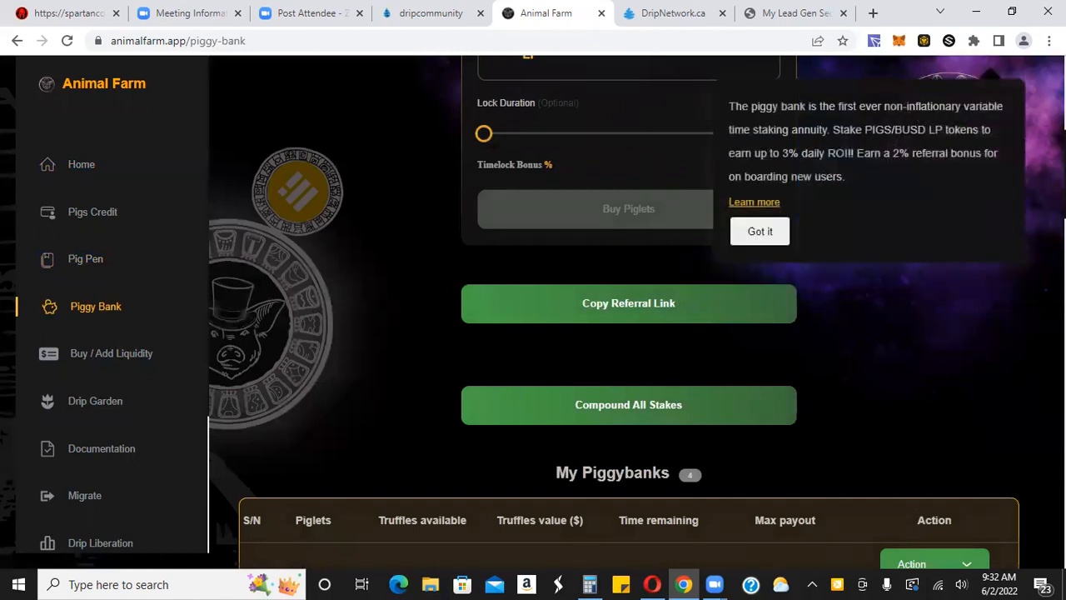
Dismiss the Piggy Bank popup to review My Piggybanks, then switch to DripNetwork.ca faucet analytics
{"action": "left_click", "coordinate": [759, 231]}
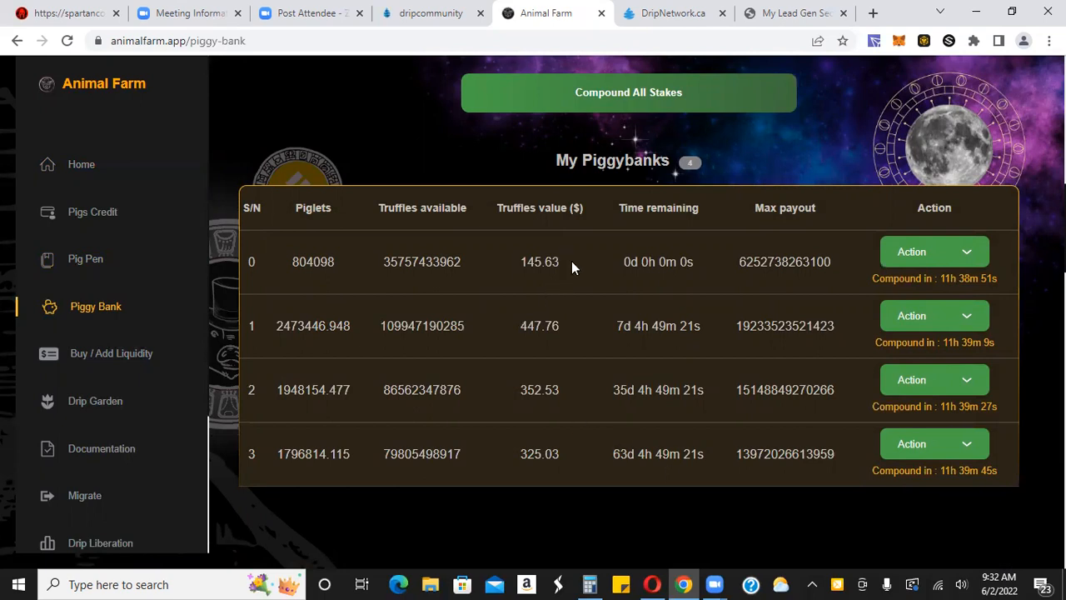
{"action": "mouse_move", "coordinate": [567, 331]}
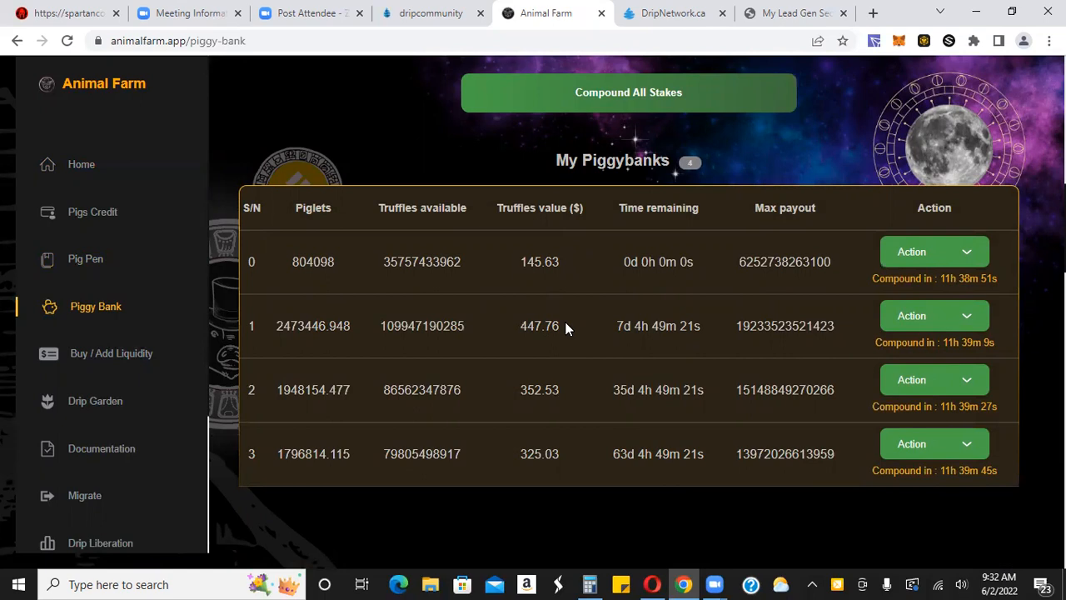
{"action": "mouse_move", "coordinate": [566, 275]}
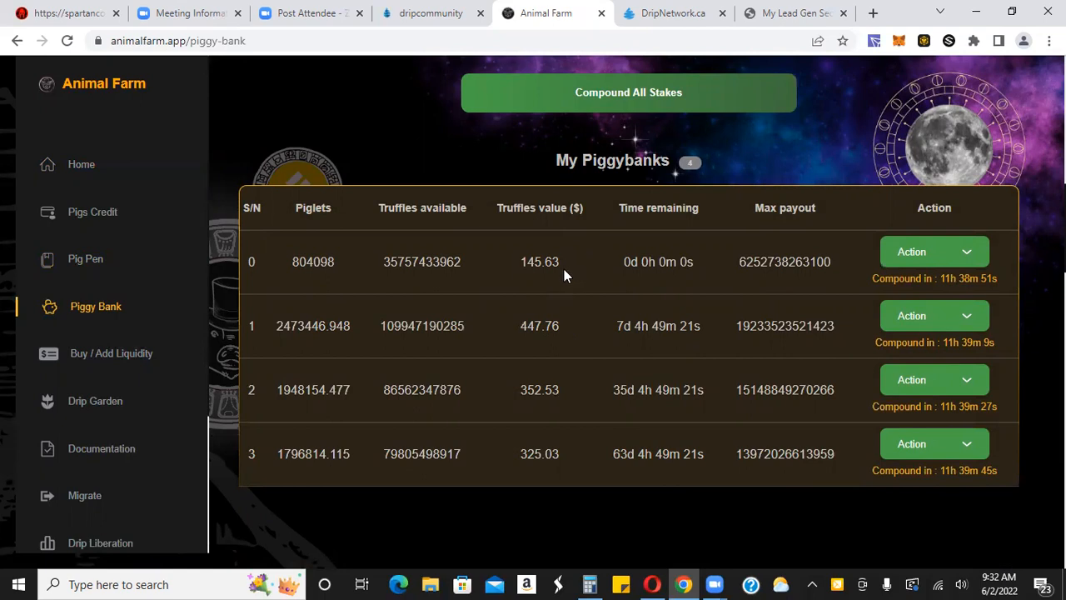
{"action": "mouse_move", "coordinate": [572, 407]}
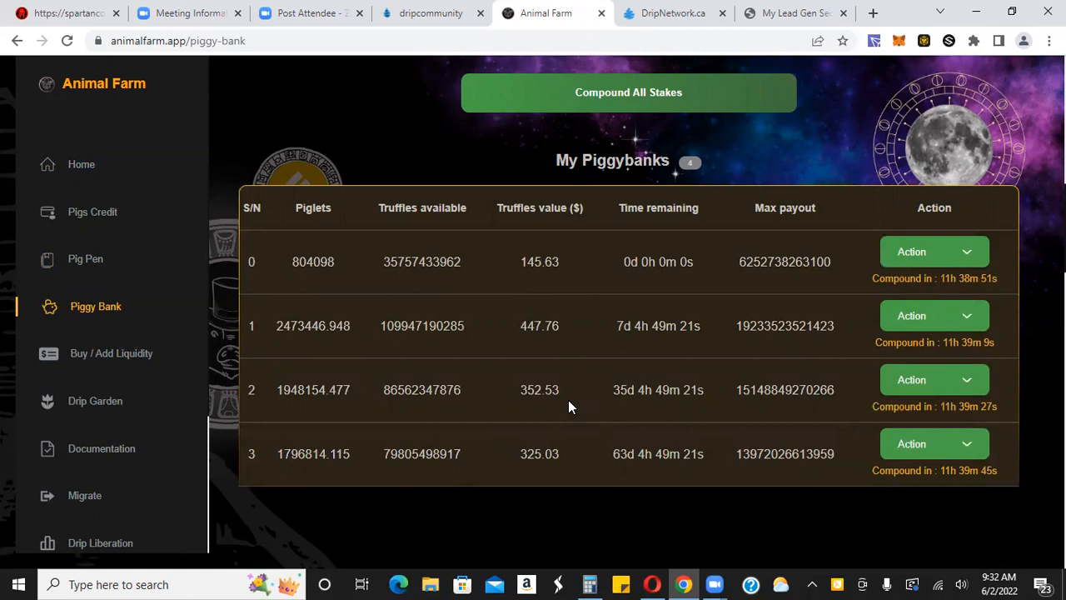
{"action": "mouse_move", "coordinate": [558, 261]}
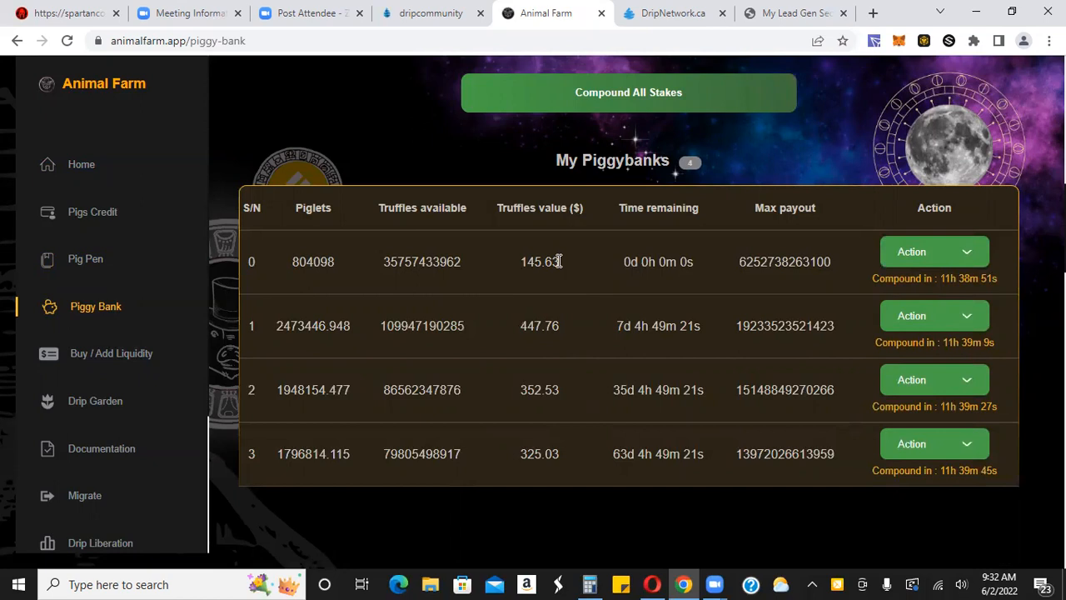
{"action": "mouse_move", "coordinate": [858, 94]}
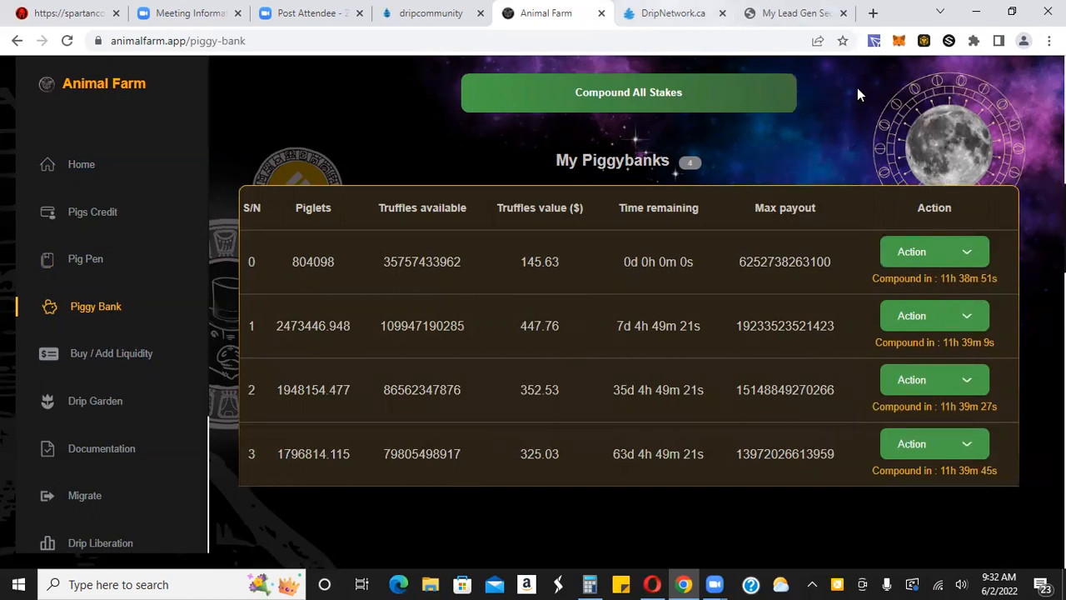
{"action": "left_click", "coordinate": [673, 13]}
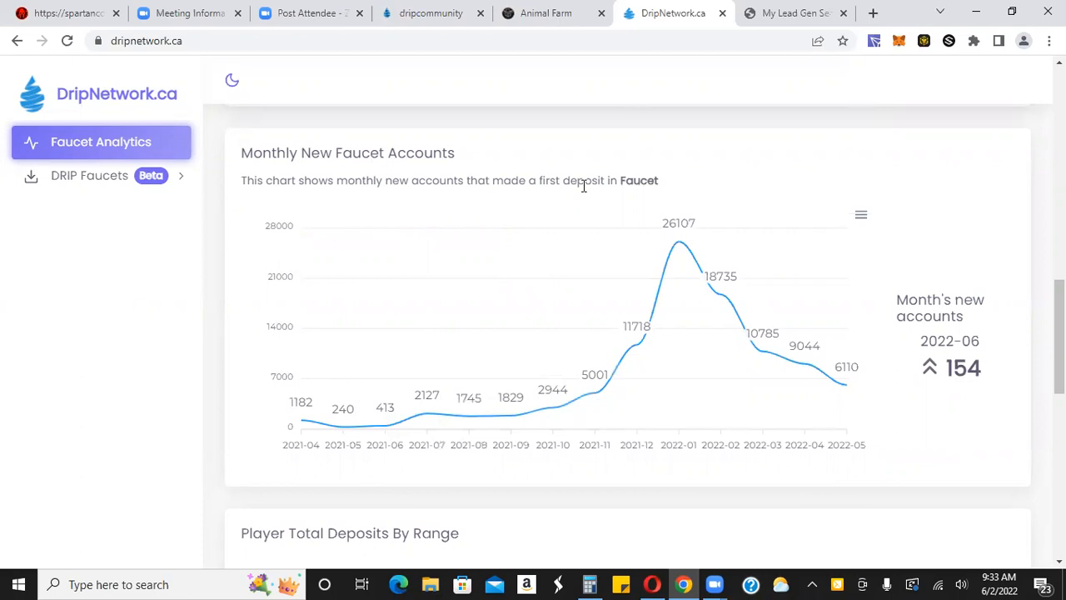
{"action": "mouse_move", "coordinate": [653, 194]}
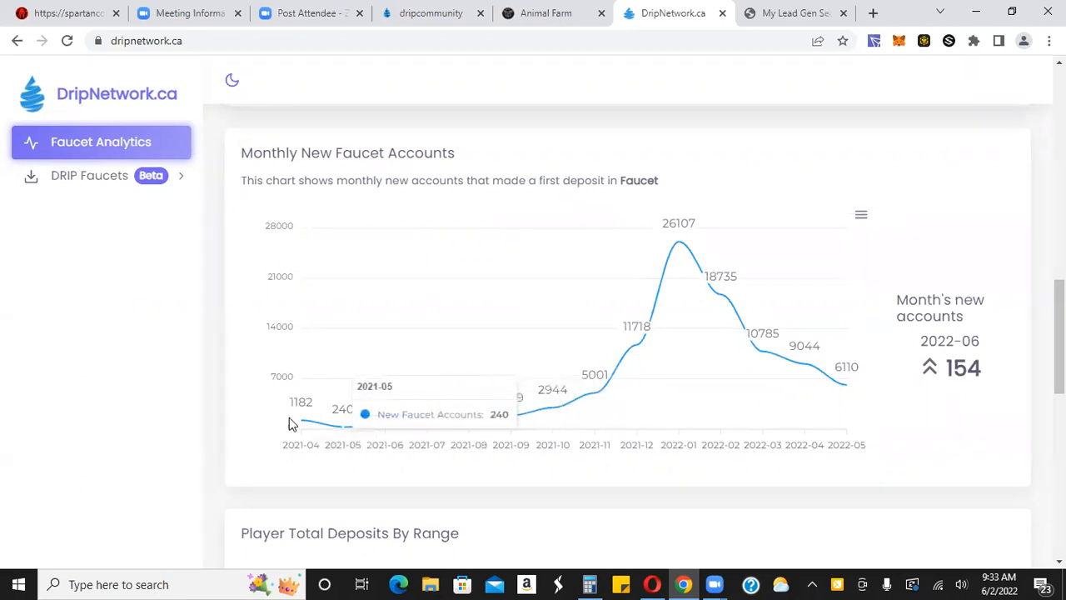
{"action": "mouse_move", "coordinate": [333, 476]}
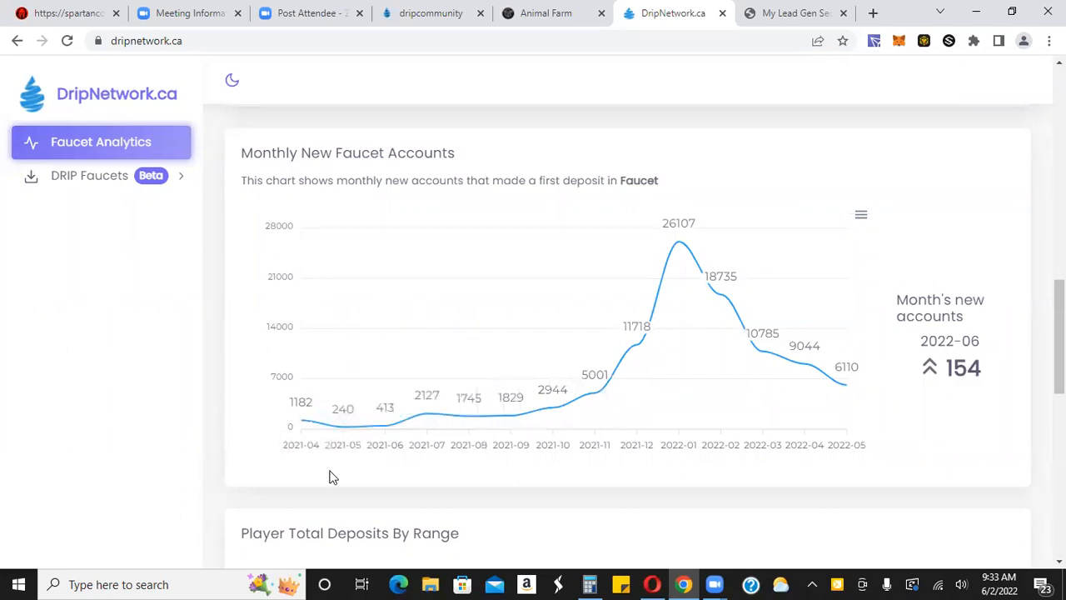
{"action": "mouse_move", "coordinate": [315, 461]}
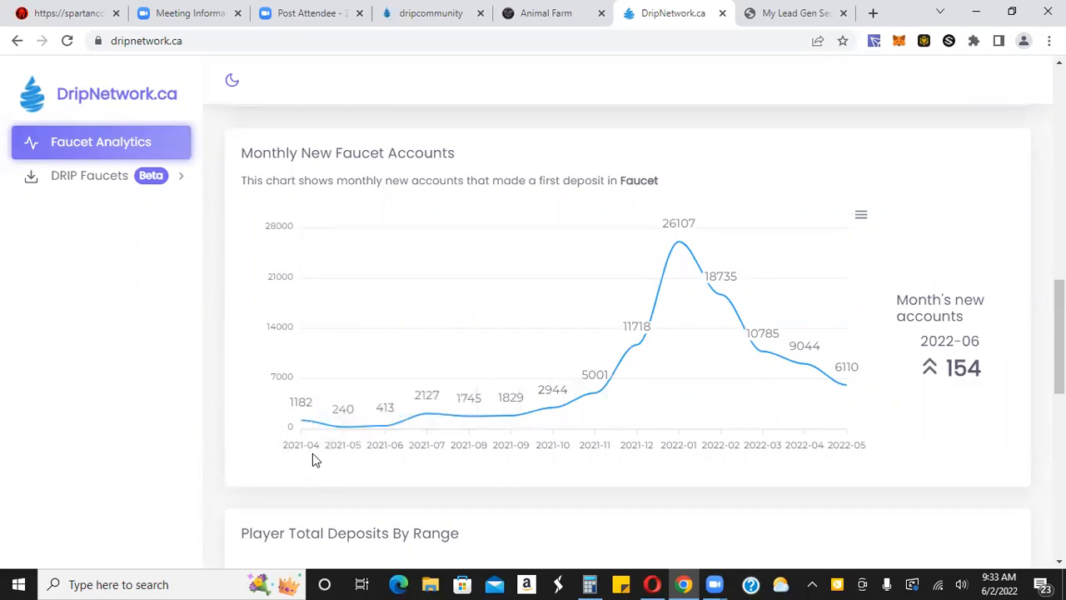
{"action": "mouse_move", "coordinate": [745, 453]}
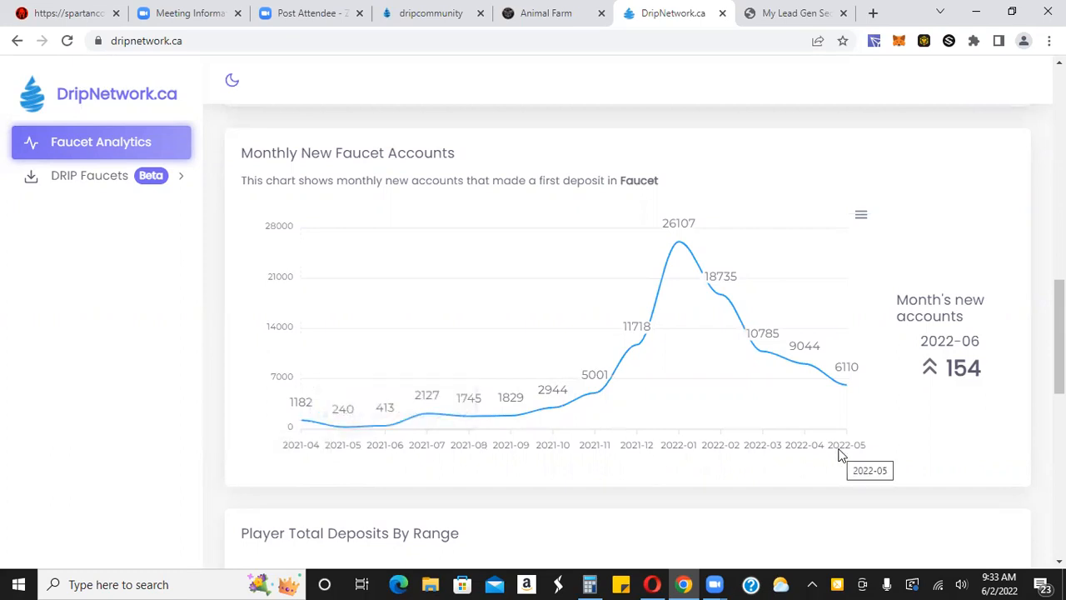
{"action": "mouse_move", "coordinate": [678, 473]}
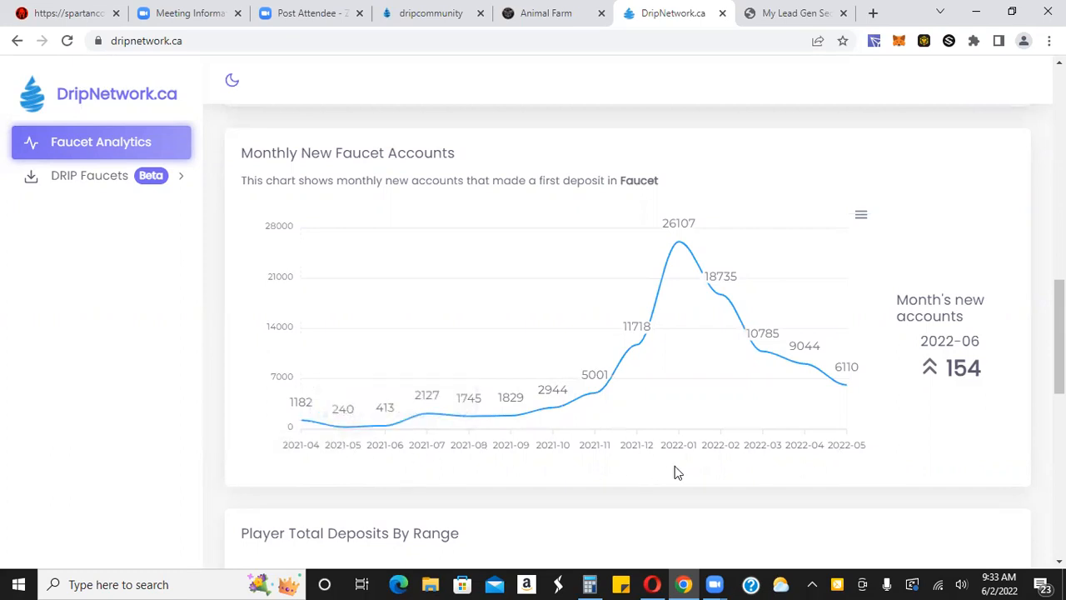
{"action": "mouse_move", "coordinate": [595, 452]}
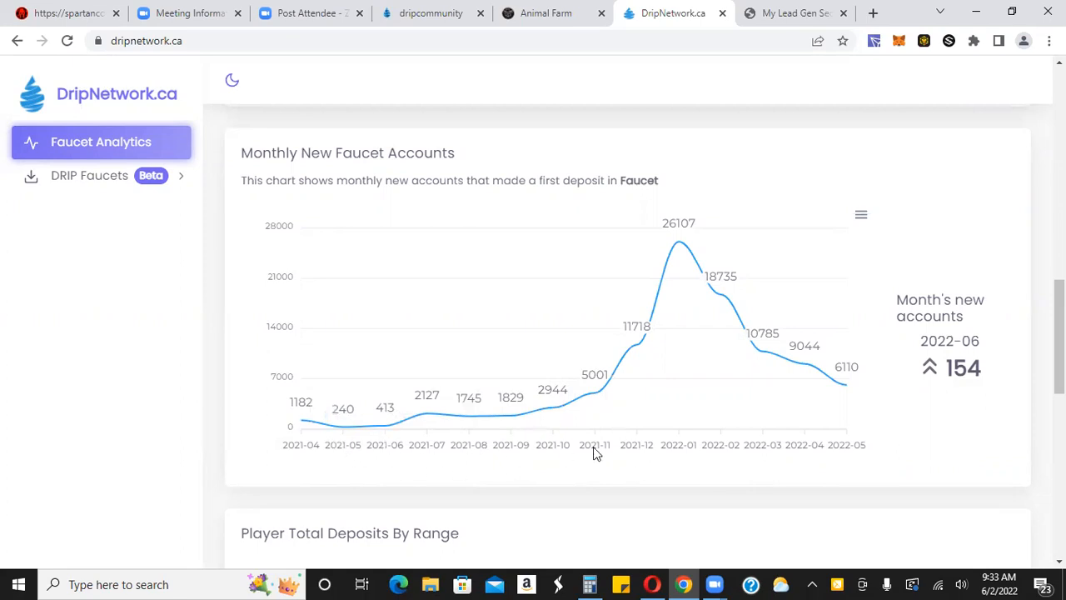
{"action": "mouse_move", "coordinate": [363, 450]}
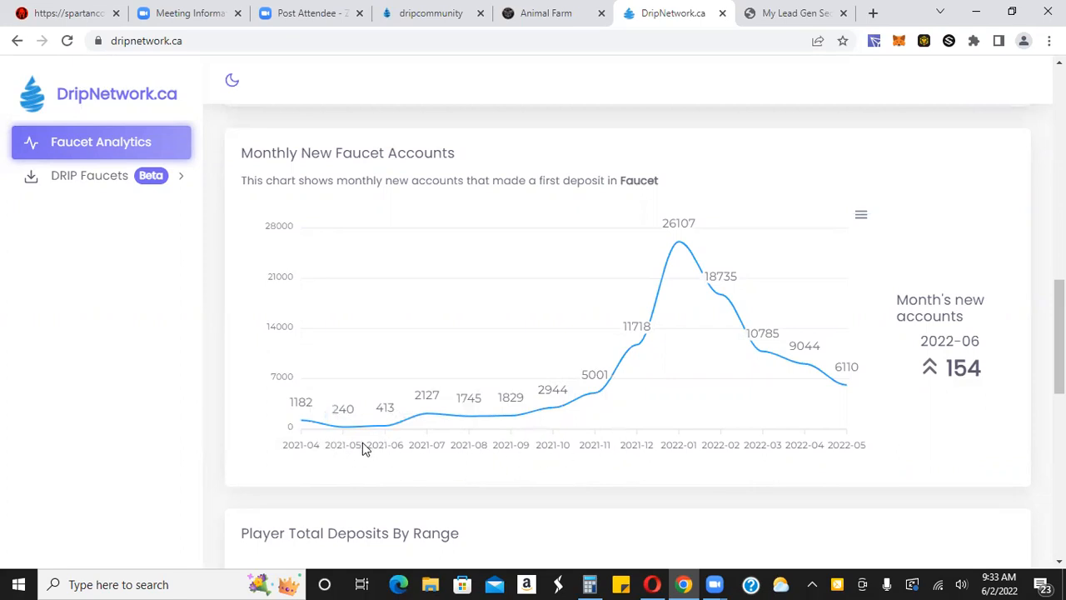
{"action": "mouse_move", "coordinate": [315, 443]}
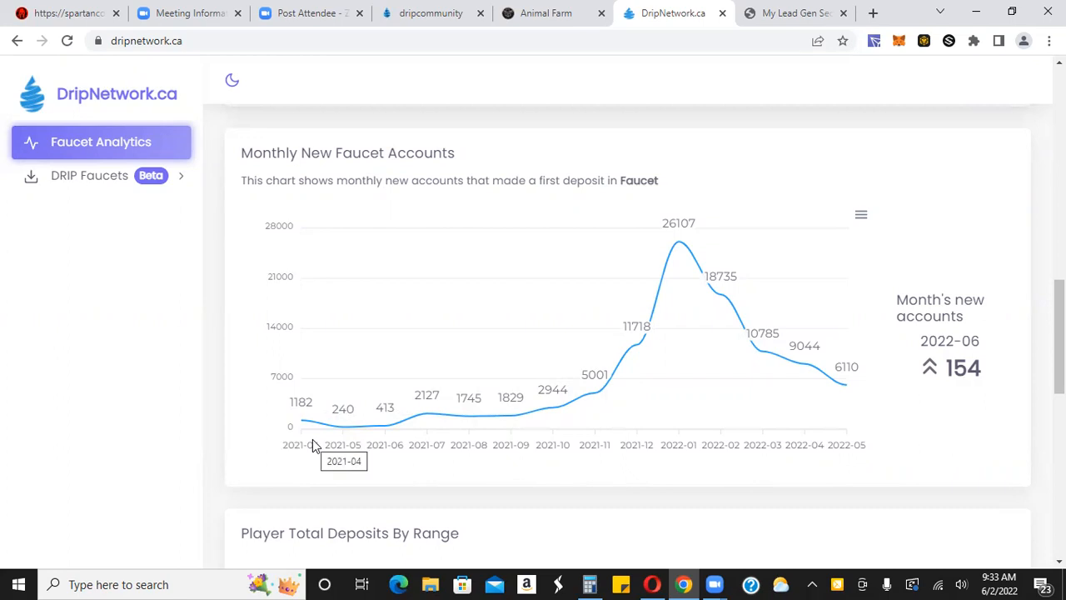
{"action": "mouse_move", "coordinate": [303, 425]}
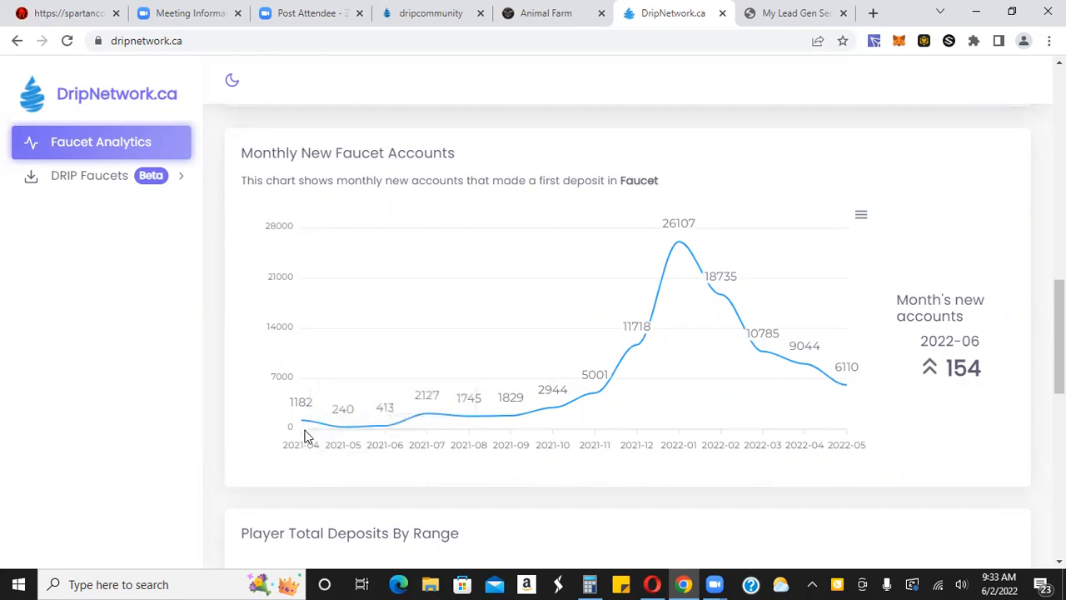
{"action": "mouse_move", "coordinate": [302, 444]}
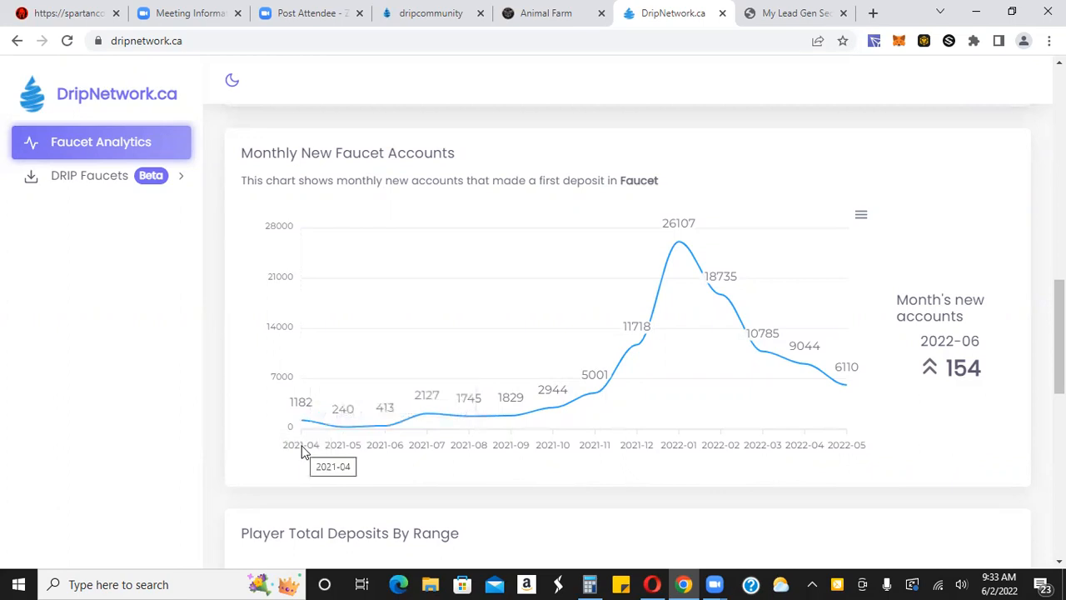
{"action": "mouse_move", "coordinate": [354, 458]}
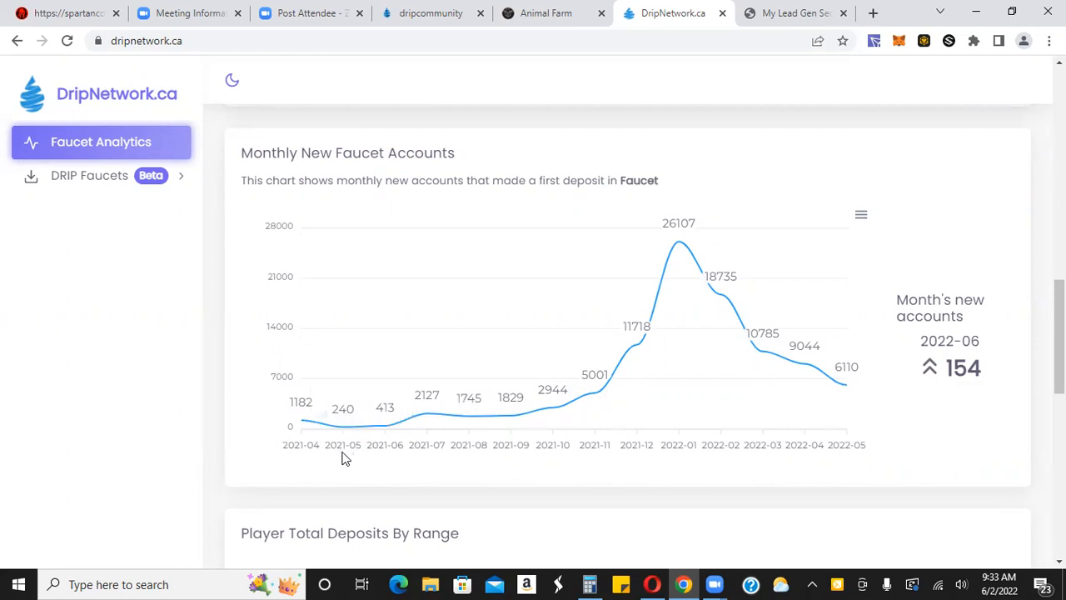
{"action": "mouse_move", "coordinate": [366, 448]}
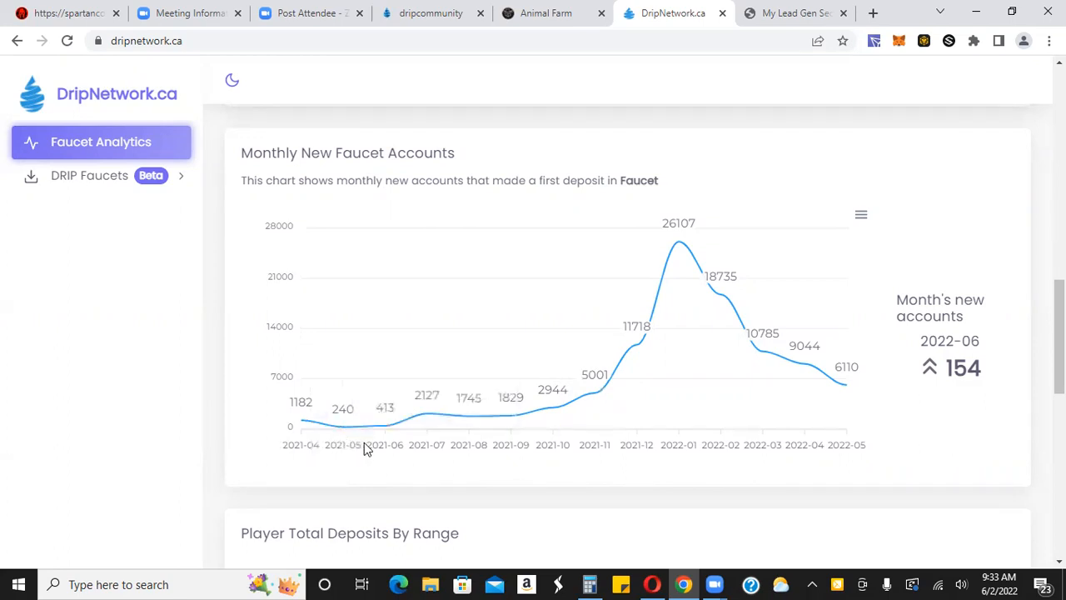
{"action": "mouse_move", "coordinate": [427, 414]}
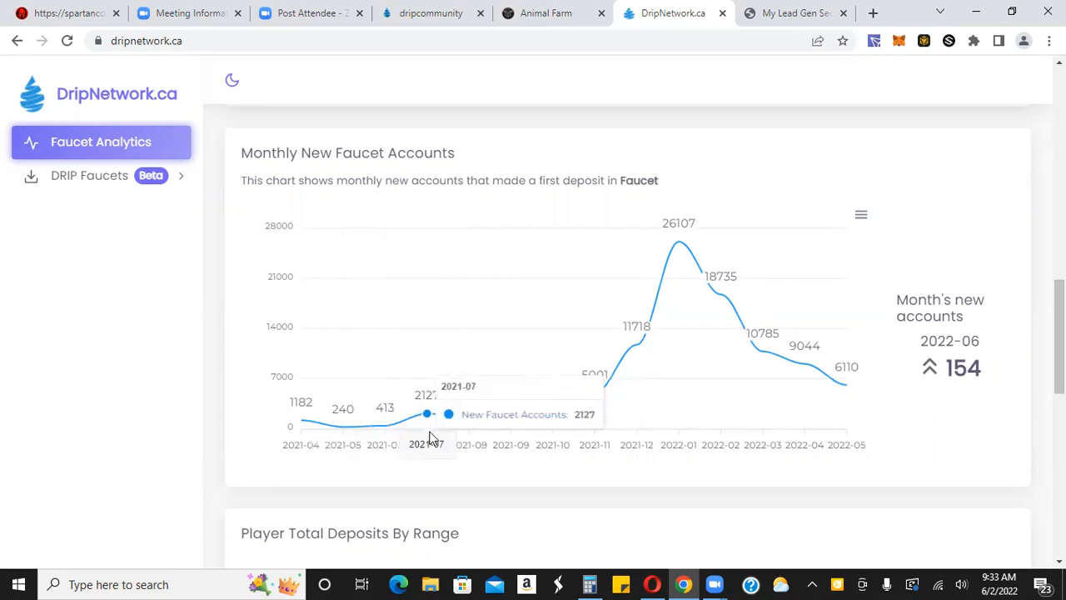
{"action": "mouse_move", "coordinate": [471, 440]}
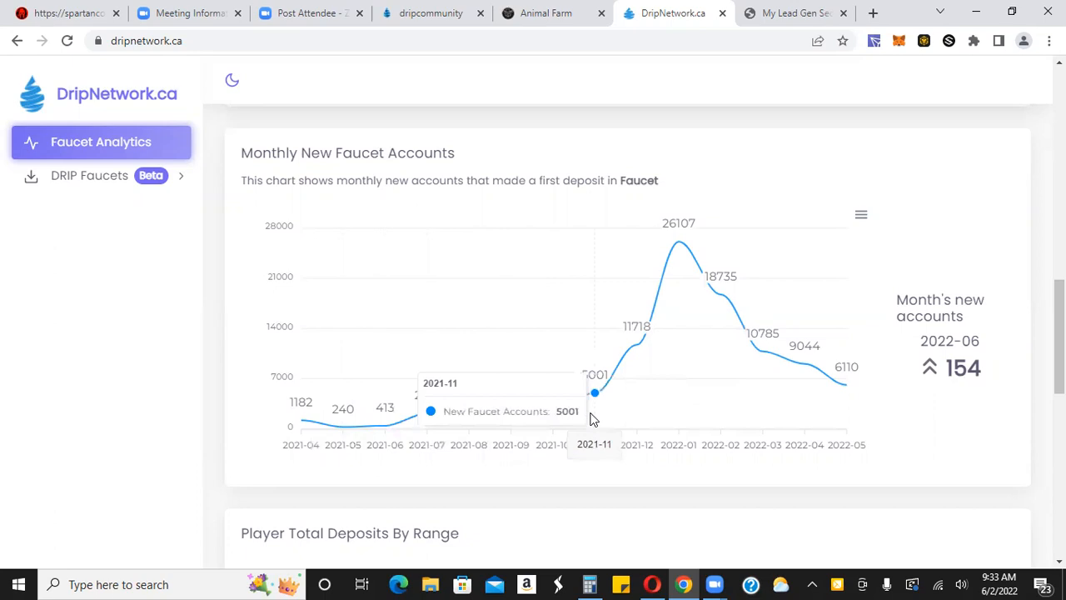
{"action": "mouse_move", "coordinate": [678, 242]}
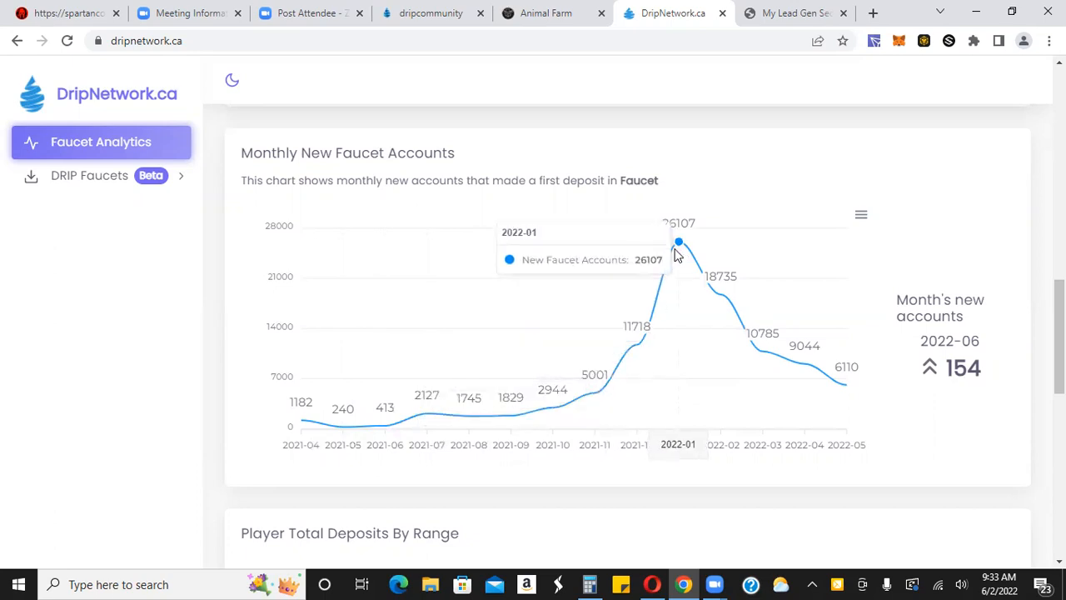
{"action": "mouse_move", "coordinate": [674, 271]}
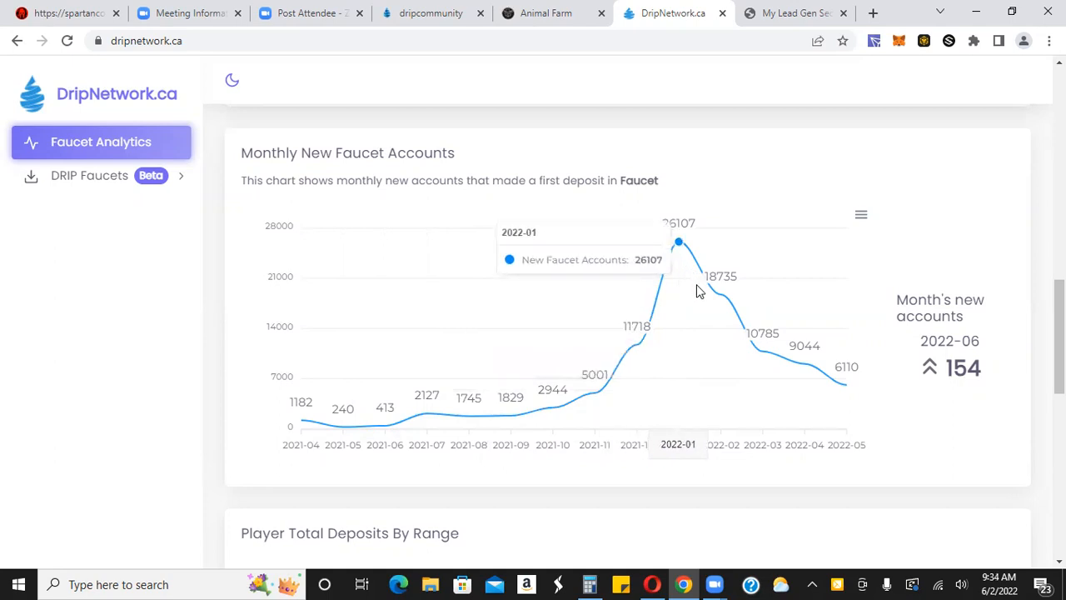
{"action": "mouse_move", "coordinate": [846, 388]}
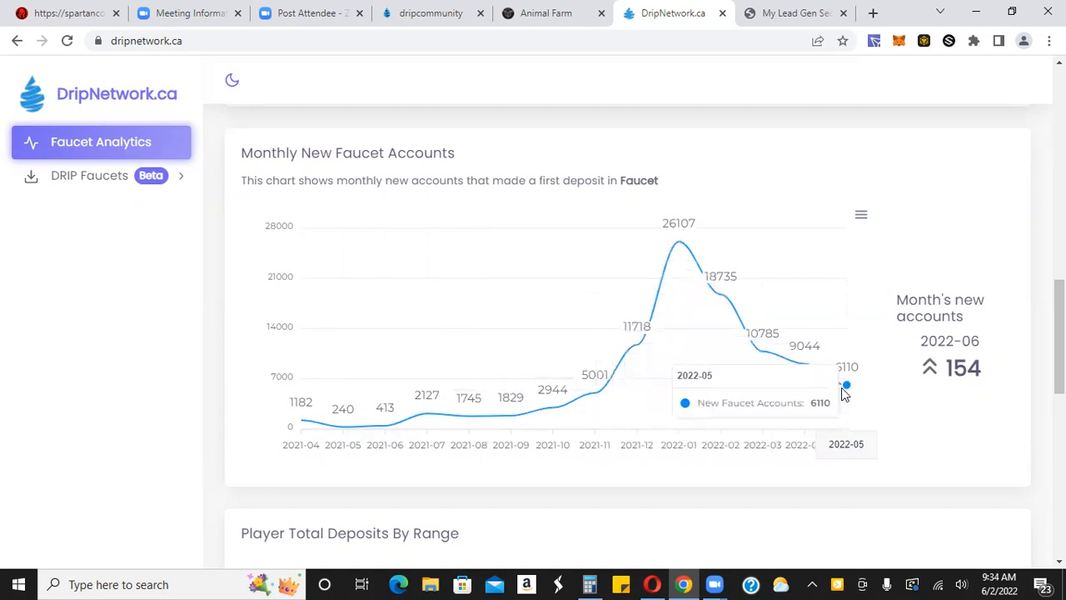
{"action": "mouse_move", "coordinate": [791, 401]}
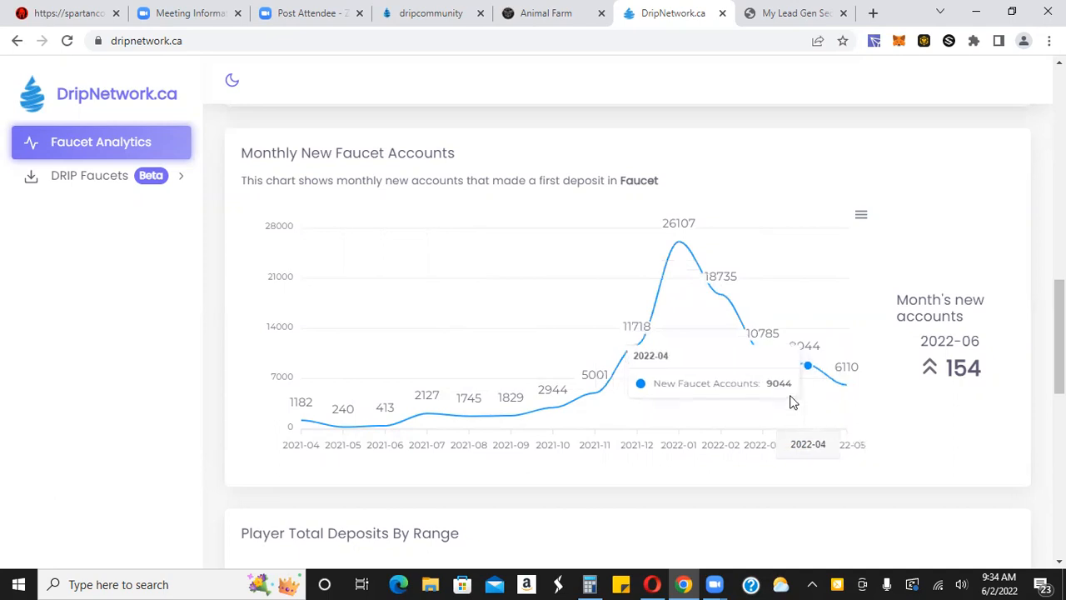
{"action": "mouse_move", "coordinate": [845, 386]}
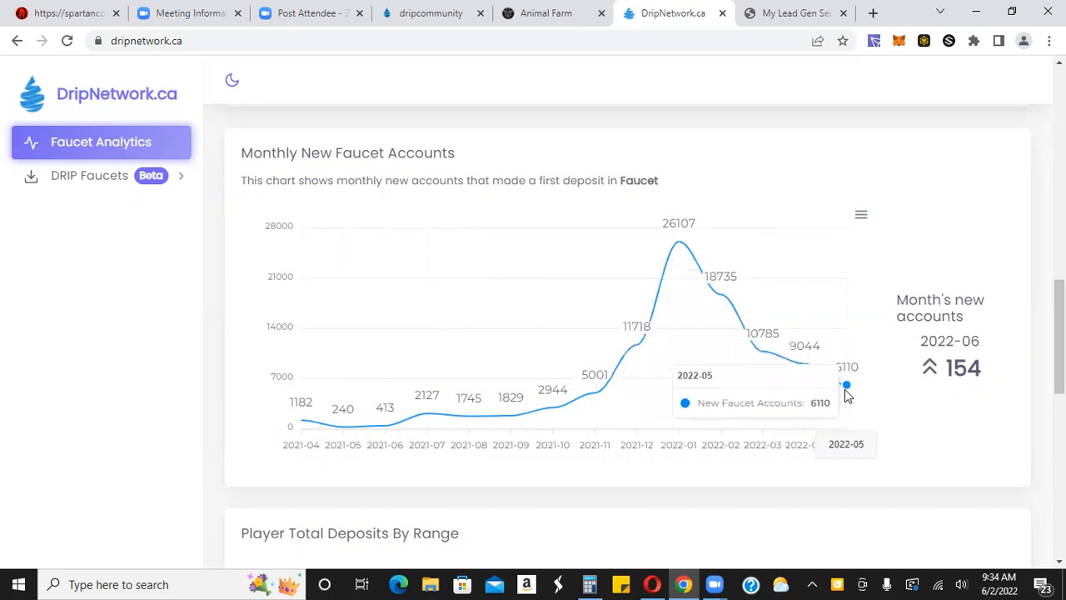
{"action": "mouse_move", "coordinate": [828, 403]}
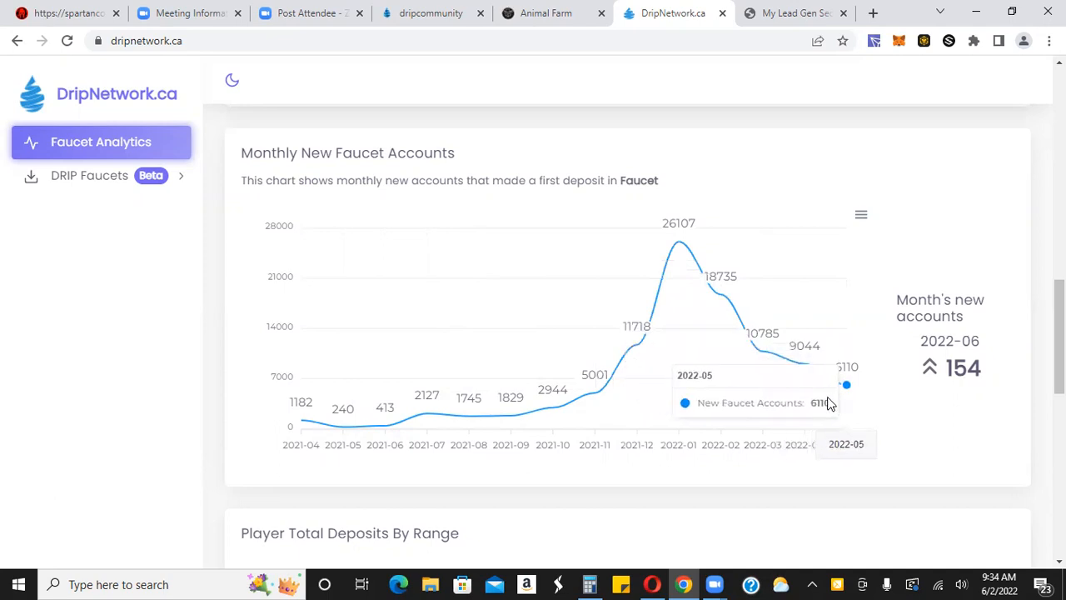
{"action": "mouse_move", "coordinate": [845, 475]}
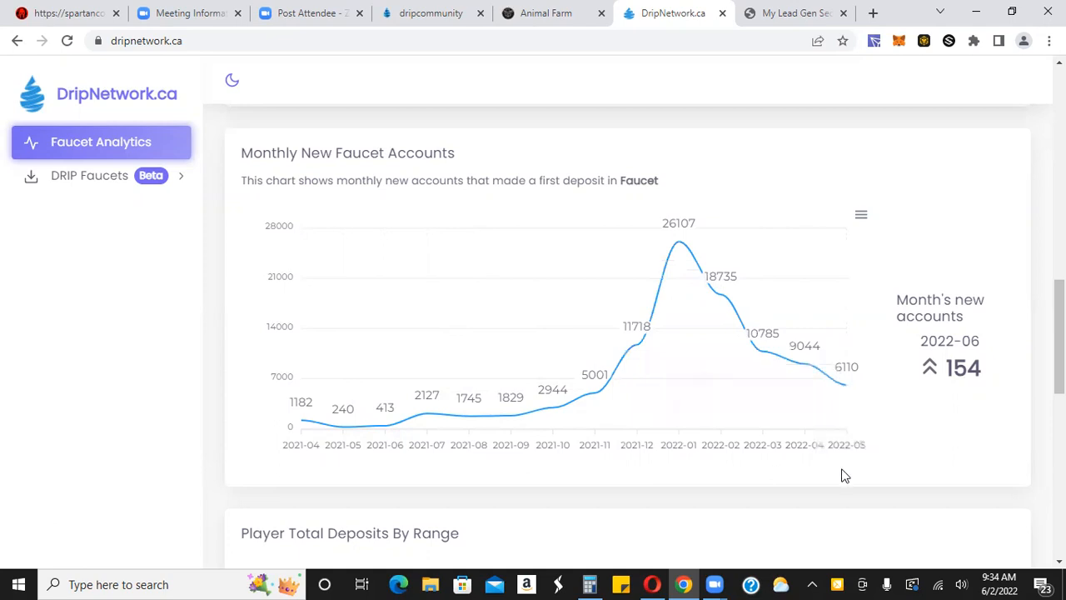
{"action": "mouse_move", "coordinate": [414, 423]}
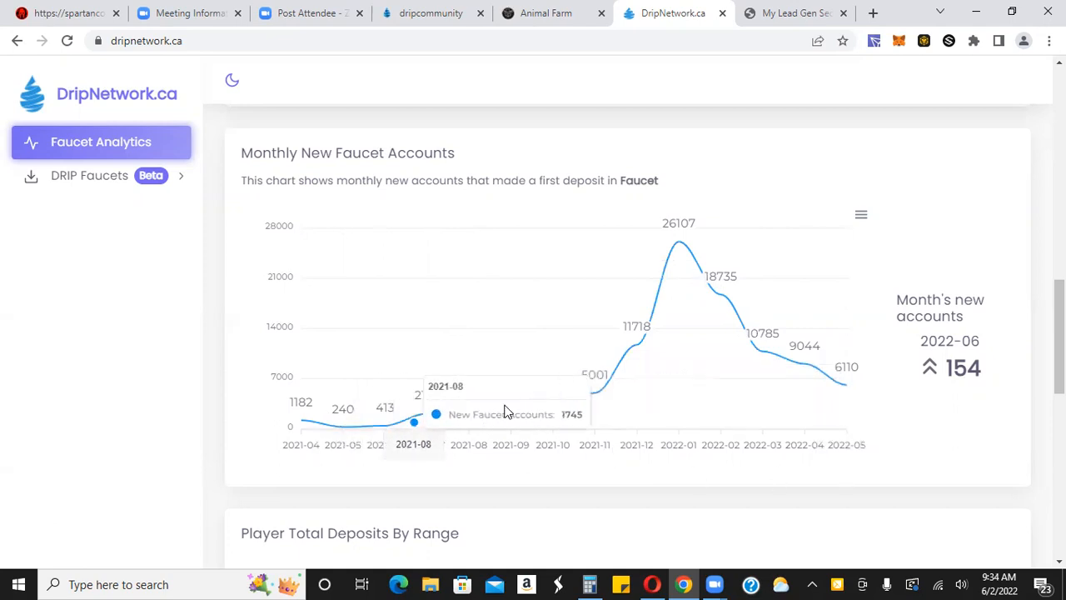
{"action": "mouse_move", "coordinate": [679, 241]}
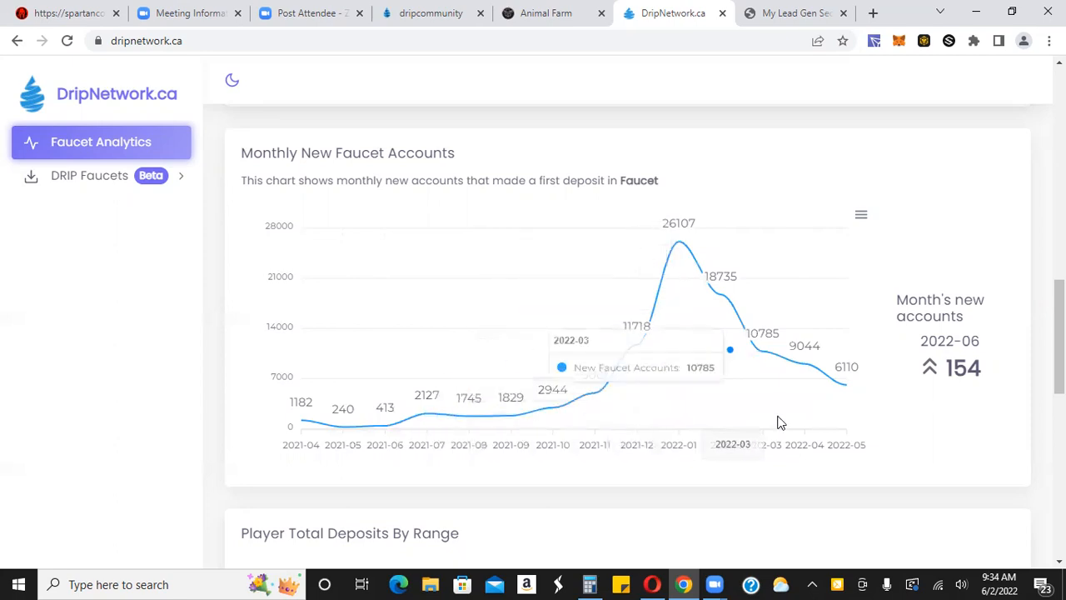
{"action": "mouse_move", "coordinate": [449, 415]}
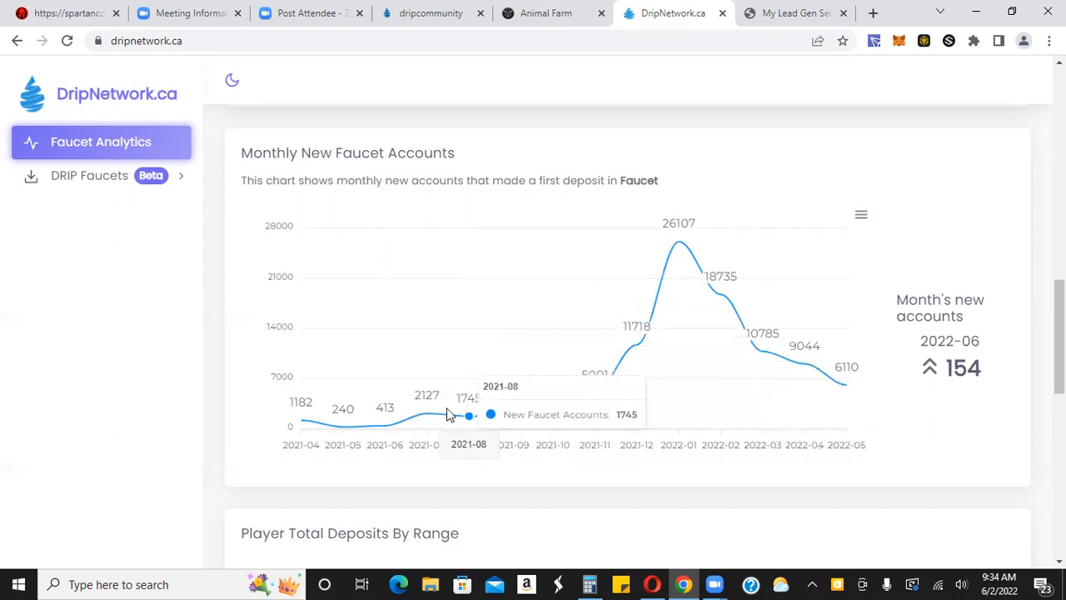
{"action": "mouse_move", "coordinate": [787, 404]}
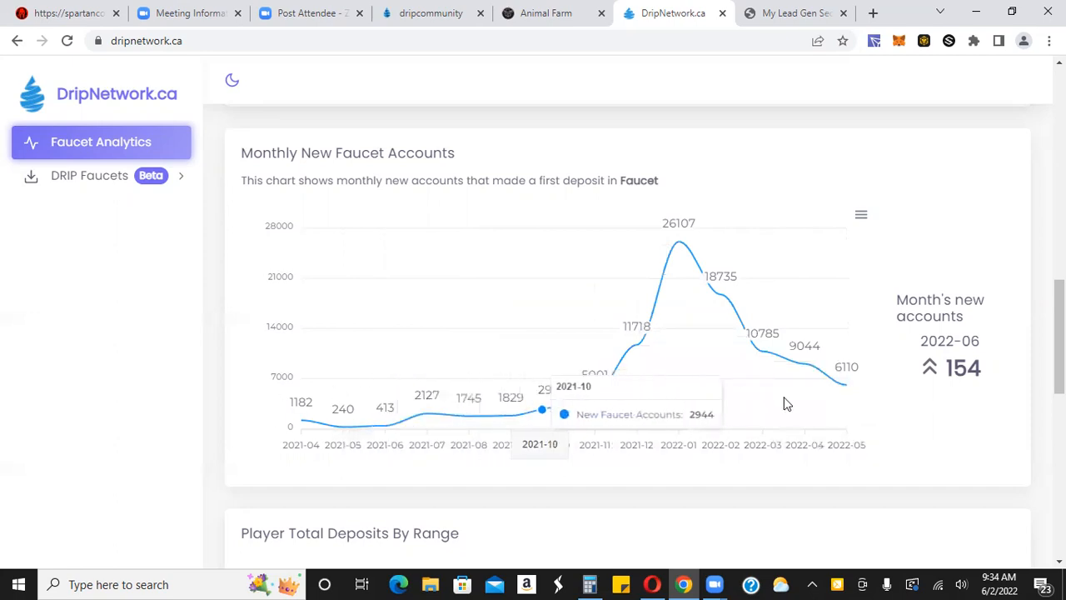
{"action": "mouse_move", "coordinate": [847, 385]}
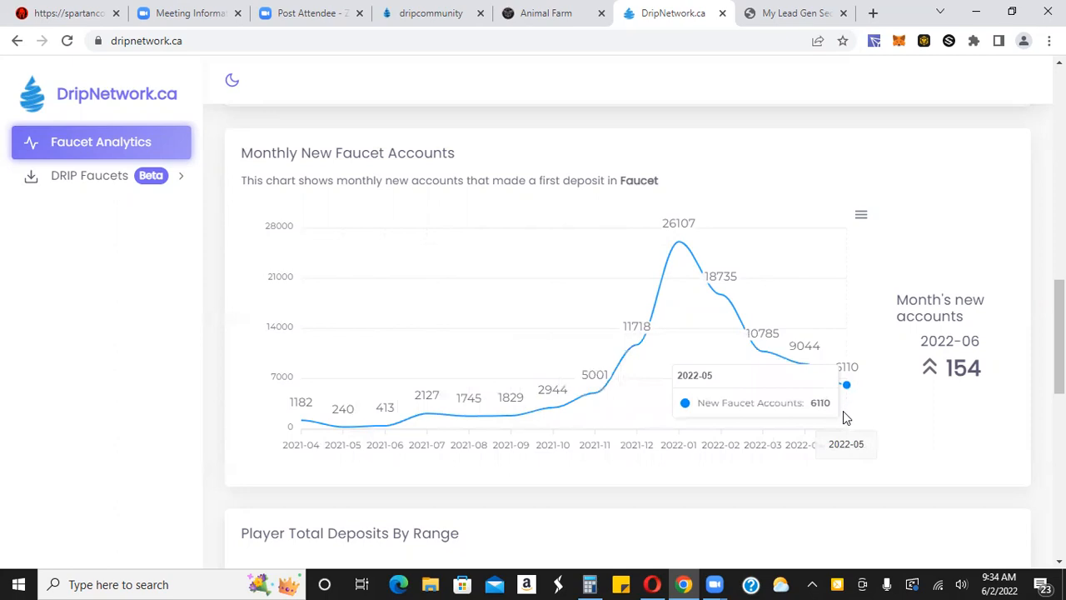
{"action": "mouse_move", "coordinate": [853, 407]}
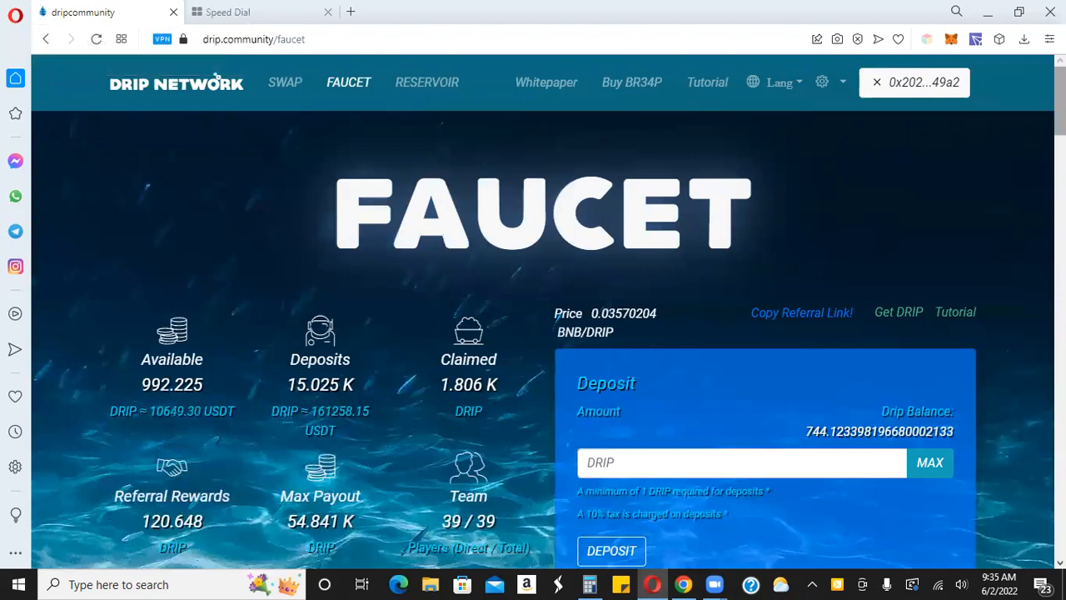
Run the airdrop campaign search requiring at least 5 directs and review the matches
{"action": "scroll", "scroll_direction": "down", "scroll_amount": 3}
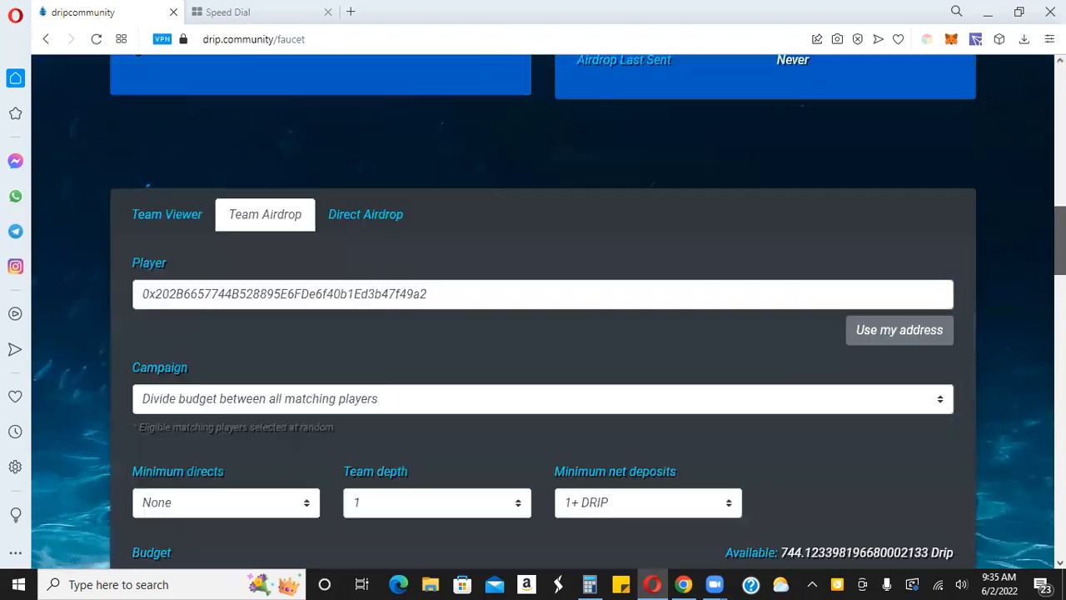
{"action": "left_click", "coordinate": [154, 74]}
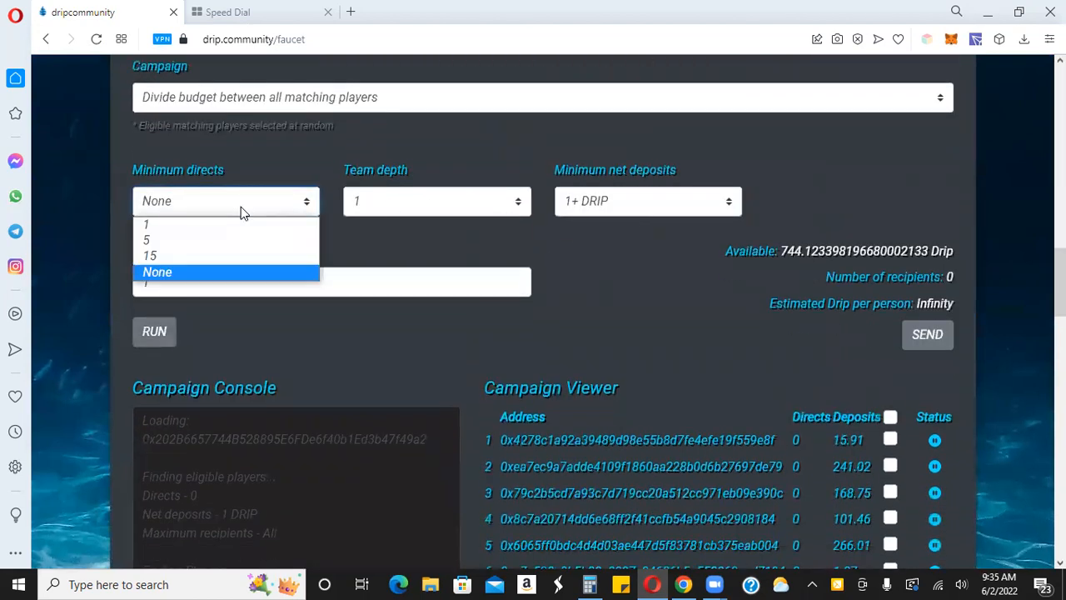
{"action": "left_click", "coordinate": [145, 239]}
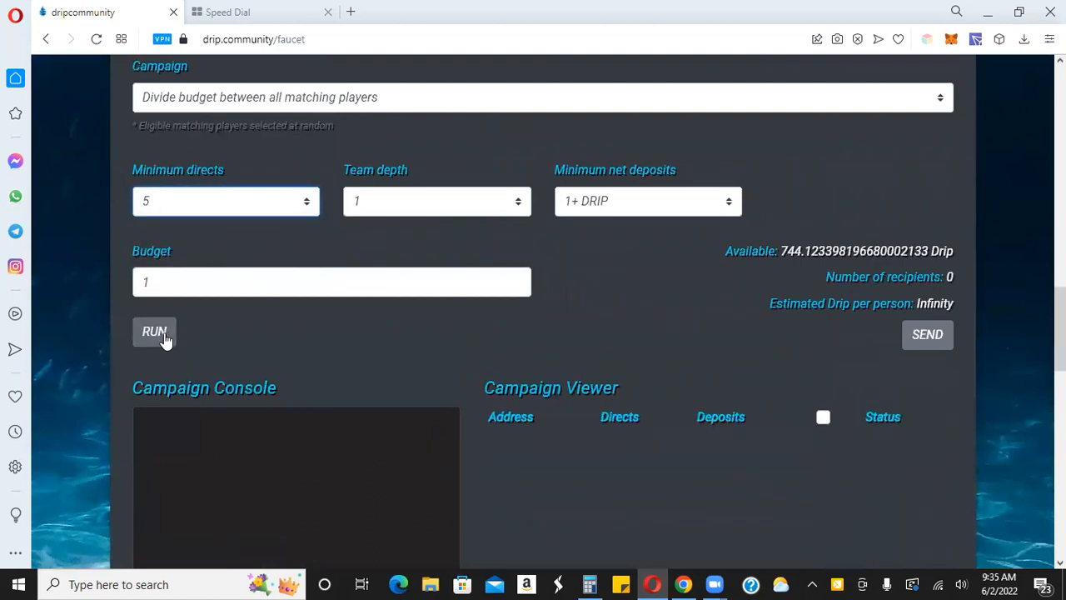
{"action": "left_click", "coordinate": [154, 331]}
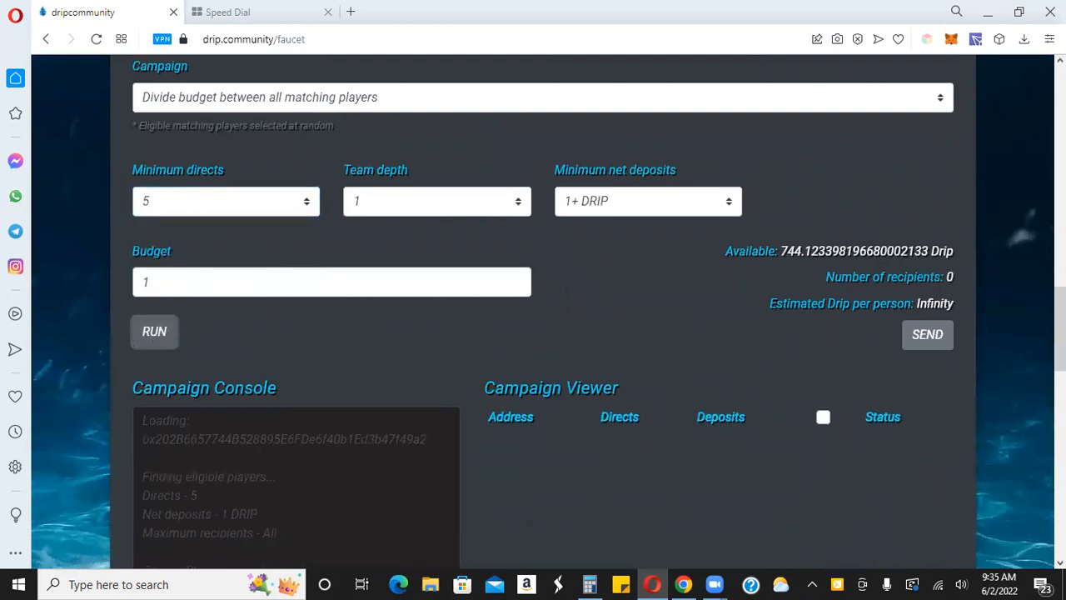
{"action": "scroll", "scroll_direction": "down", "scroll_amount": 3}
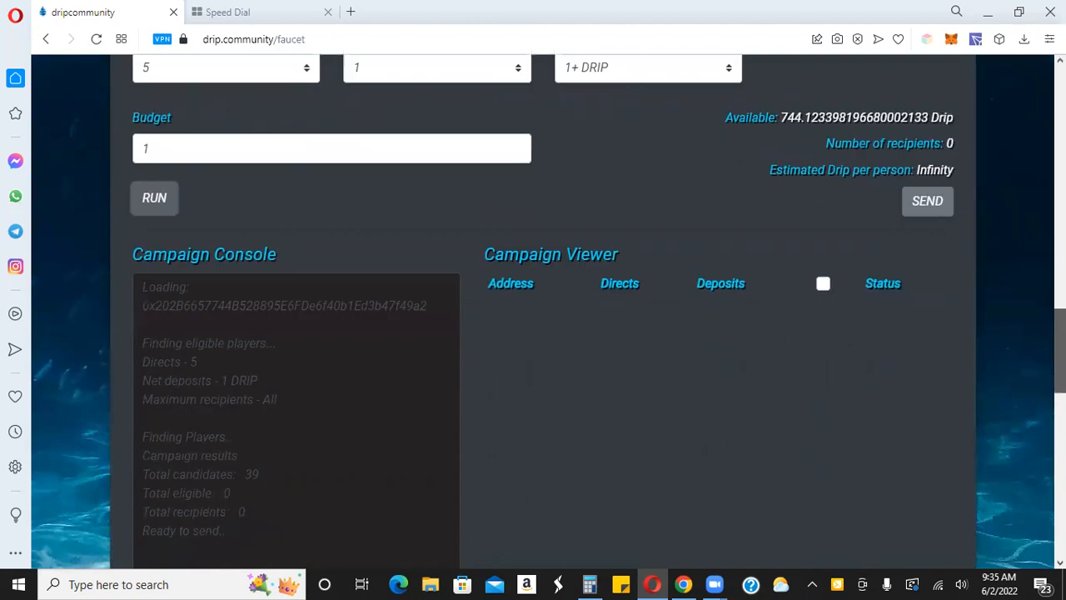
{"action": "scroll", "scroll_direction": "down", "scroll_amount": 3}
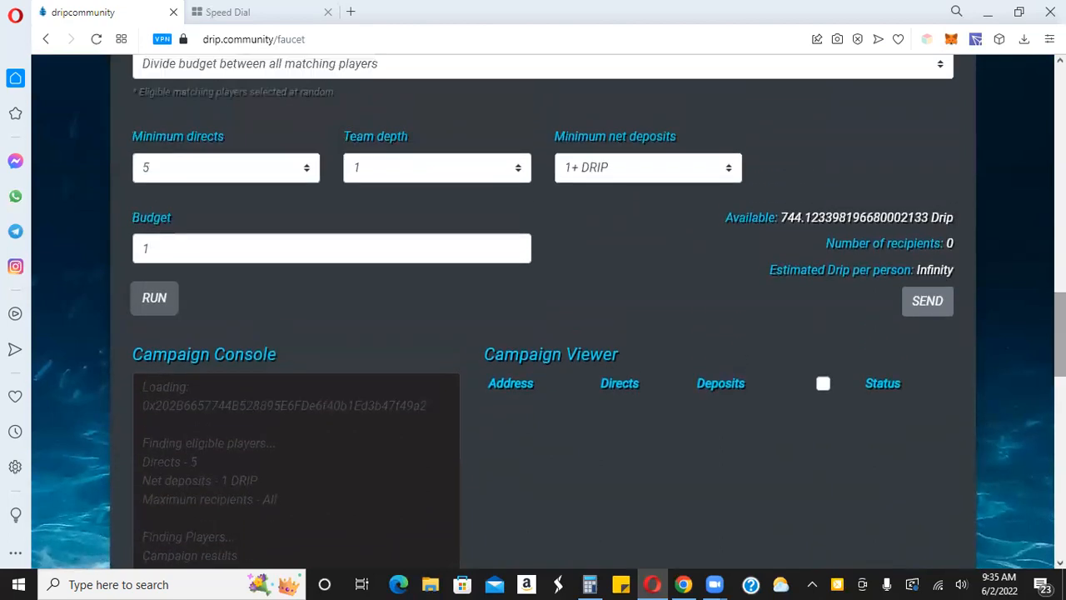
Rerun the campaign with no minimum directs requirement, listing 39 eligible recipients
{"action": "left_click", "coordinate": [225, 168]}
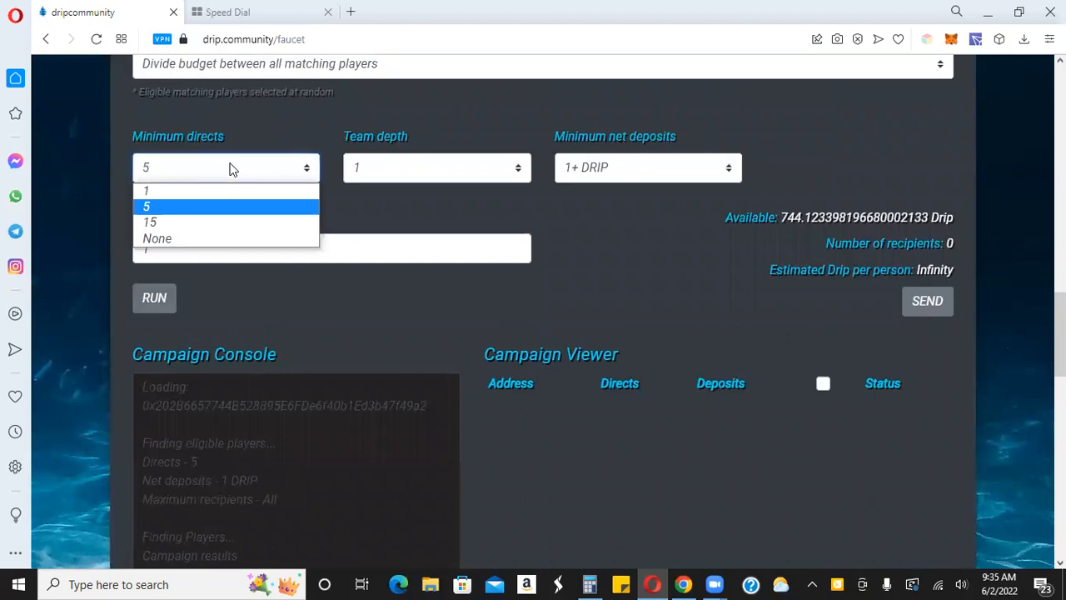
{"action": "left_click", "coordinate": [150, 221]}
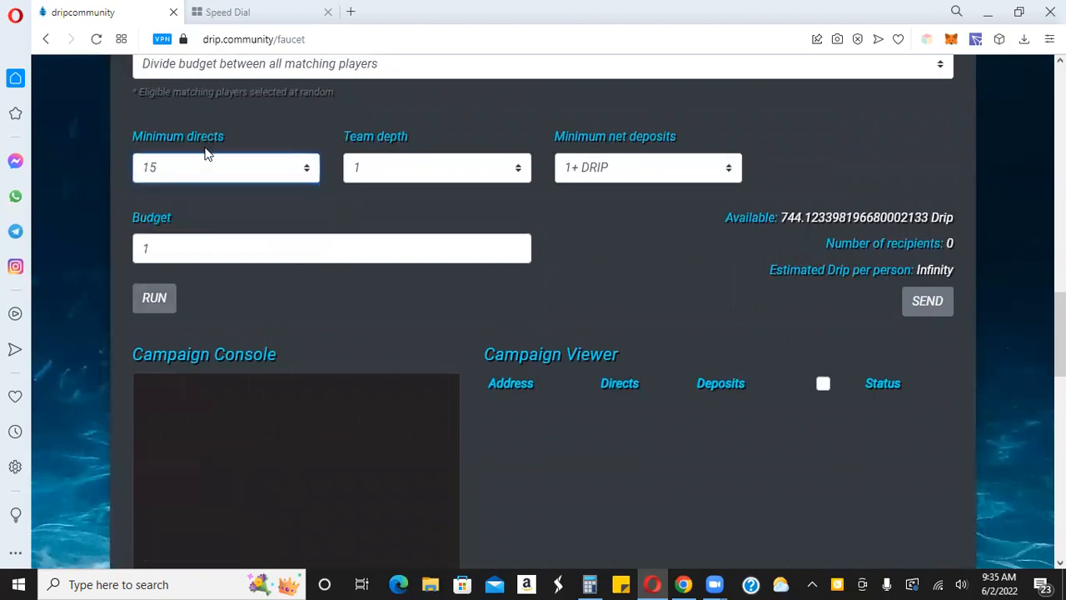
{"action": "left_click", "coordinate": [225, 167]}
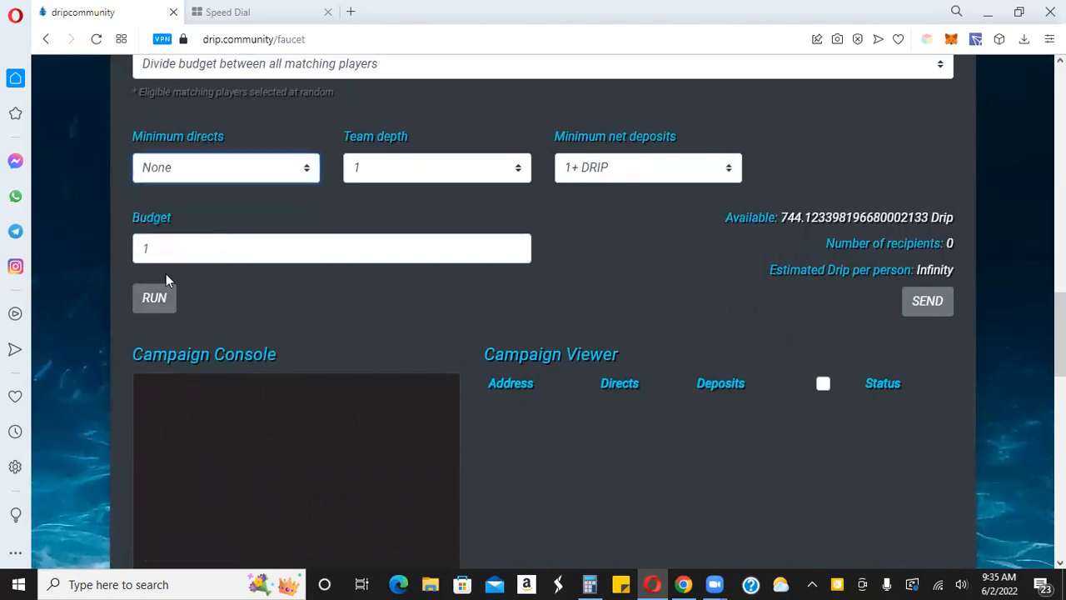
{"action": "left_click", "coordinate": [154, 297]}
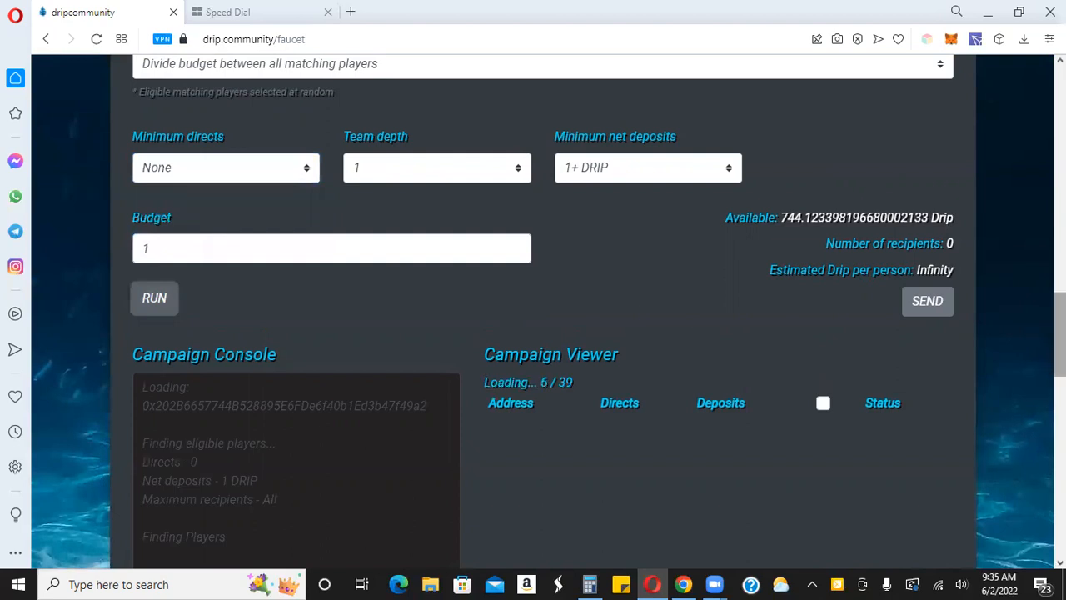
{"action": "scroll", "scroll_direction": "down", "scroll_amount": 3}
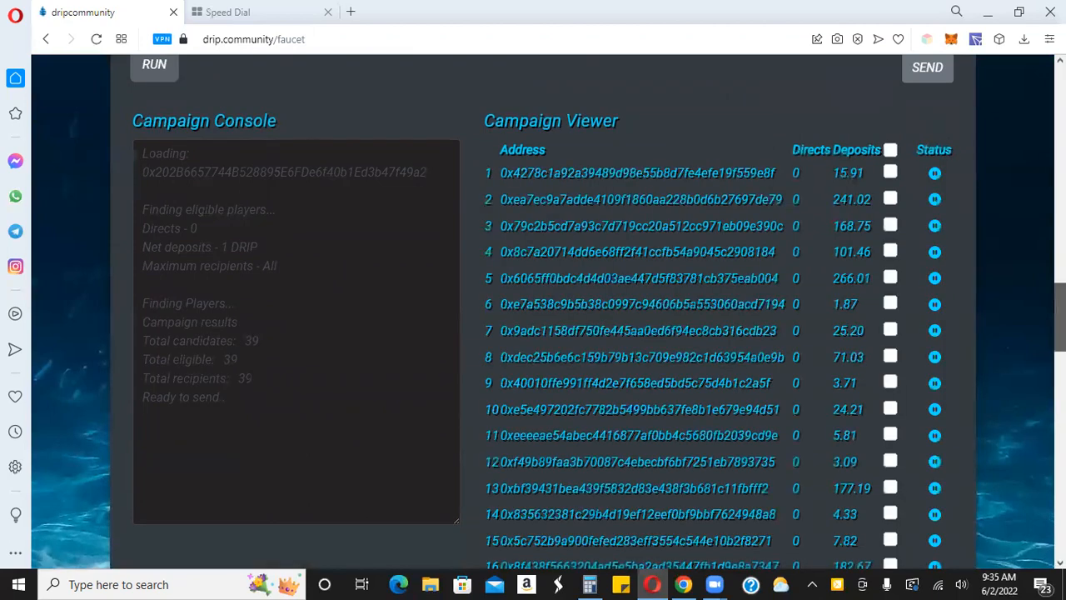
{"action": "scroll", "scroll_direction": "down", "scroll_amount": 3}
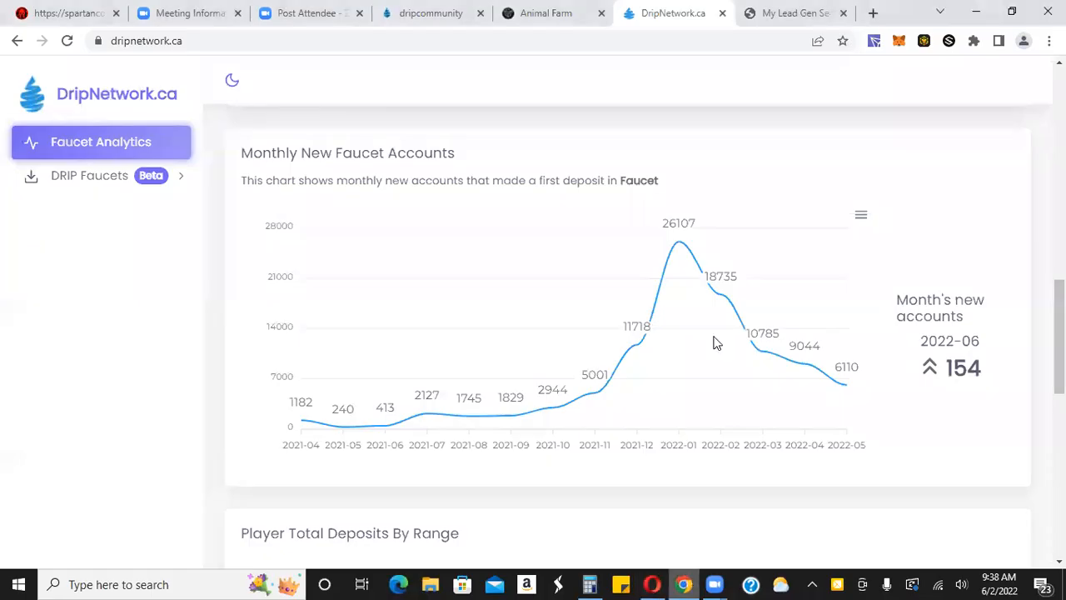
Switch to the My Lead Gen Secret sales page tab
{"action": "left_click", "coordinate": [791, 14]}
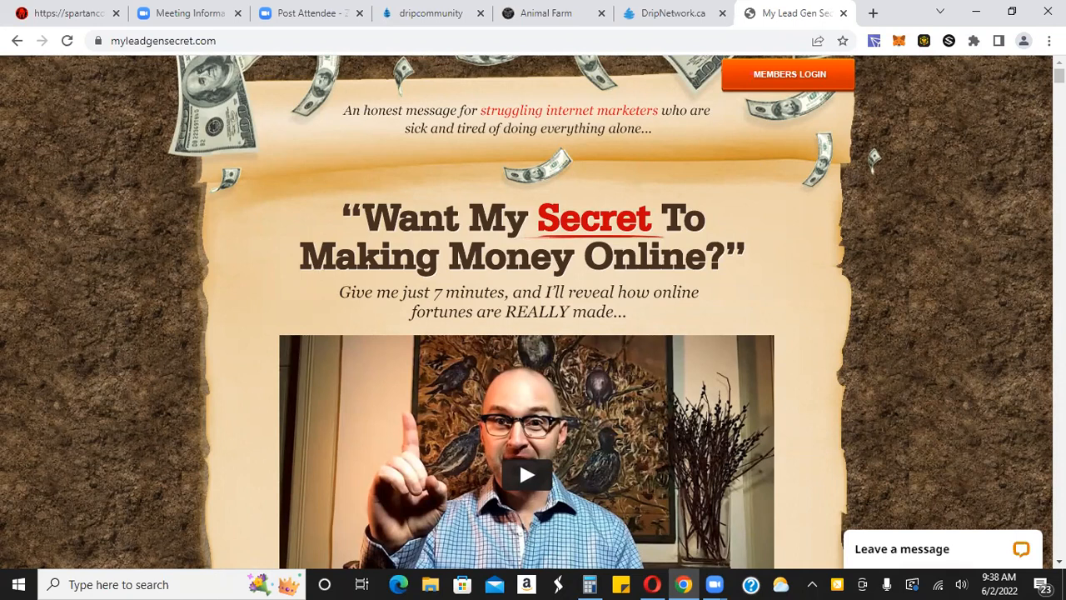
Scroll down the sales page to its early AdWords returns story
{"action": "scroll", "scroll_direction": "down", "scroll_amount": 3}
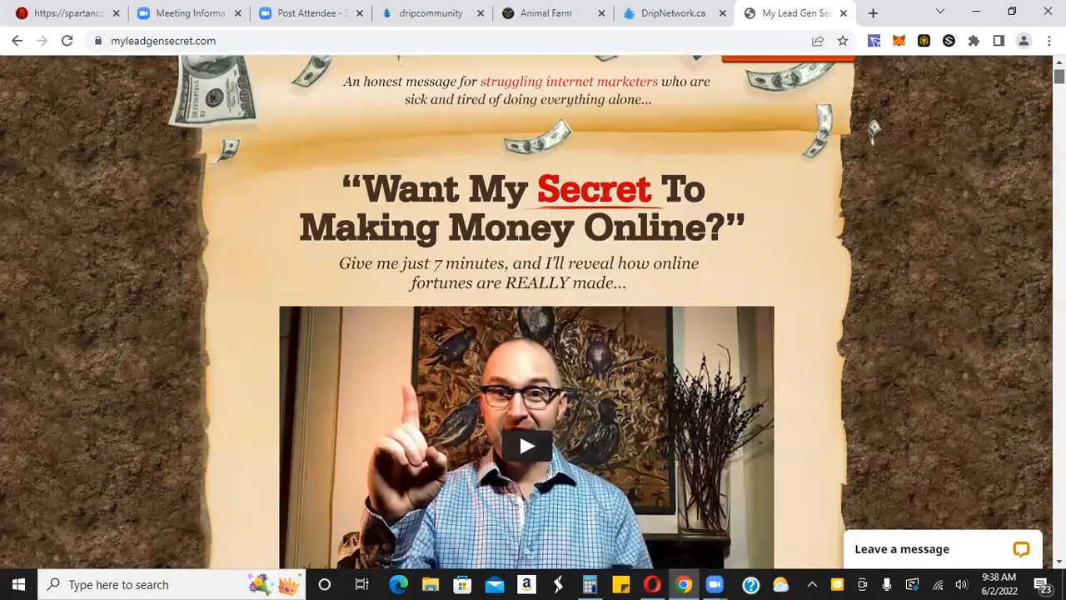
{"action": "scroll", "scroll_direction": "down", "scroll_amount": 3}
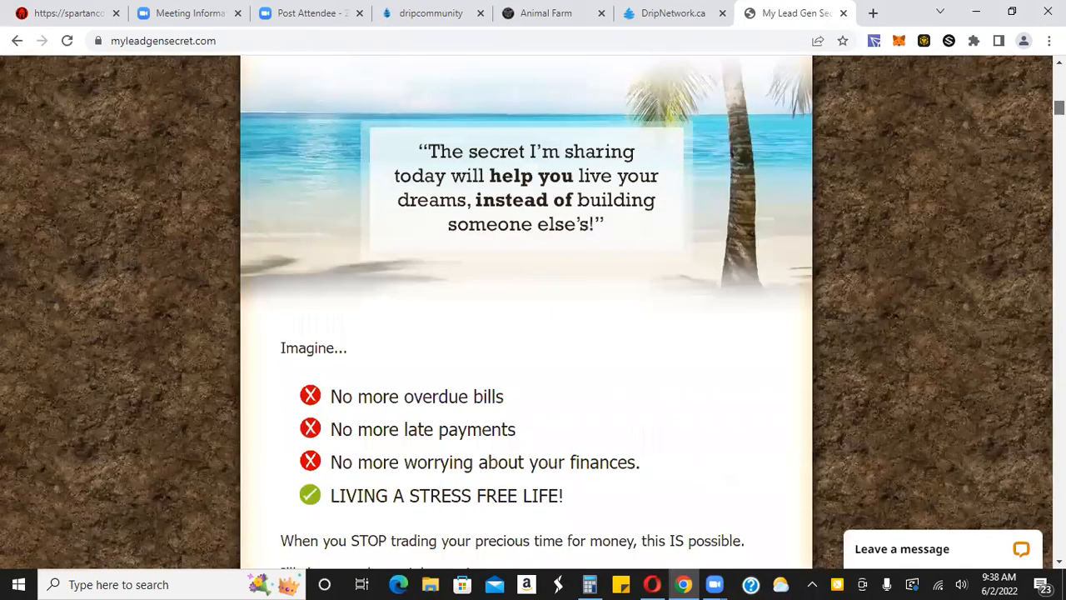
{"action": "scroll", "scroll_direction": "down", "scroll_amount": 3}
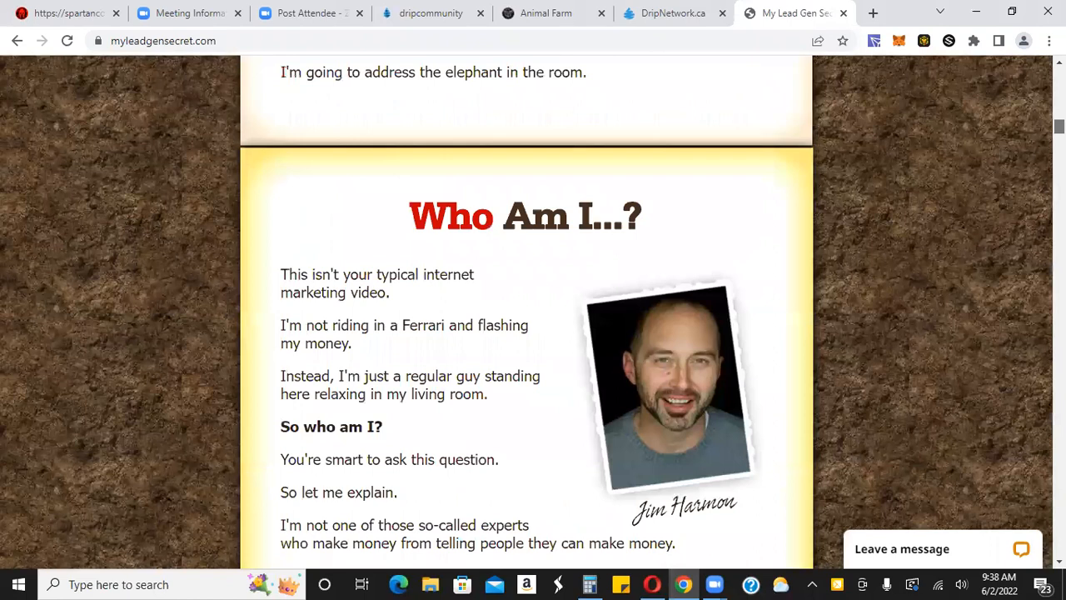
{"action": "scroll", "scroll_direction": "down", "scroll_amount": 3}
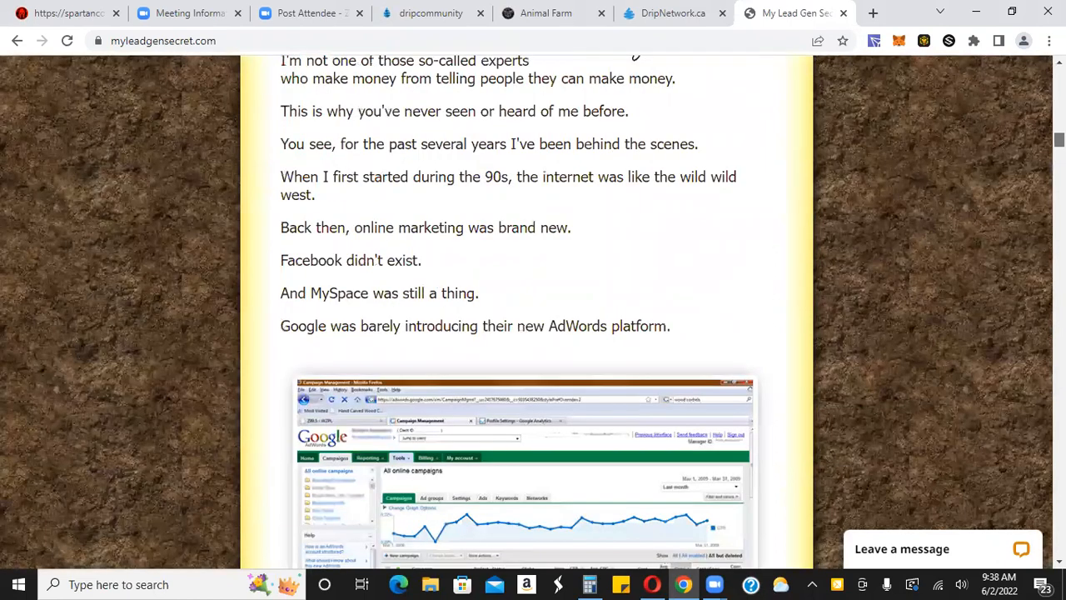
{"action": "scroll", "scroll_direction": "down", "scroll_amount": 3}
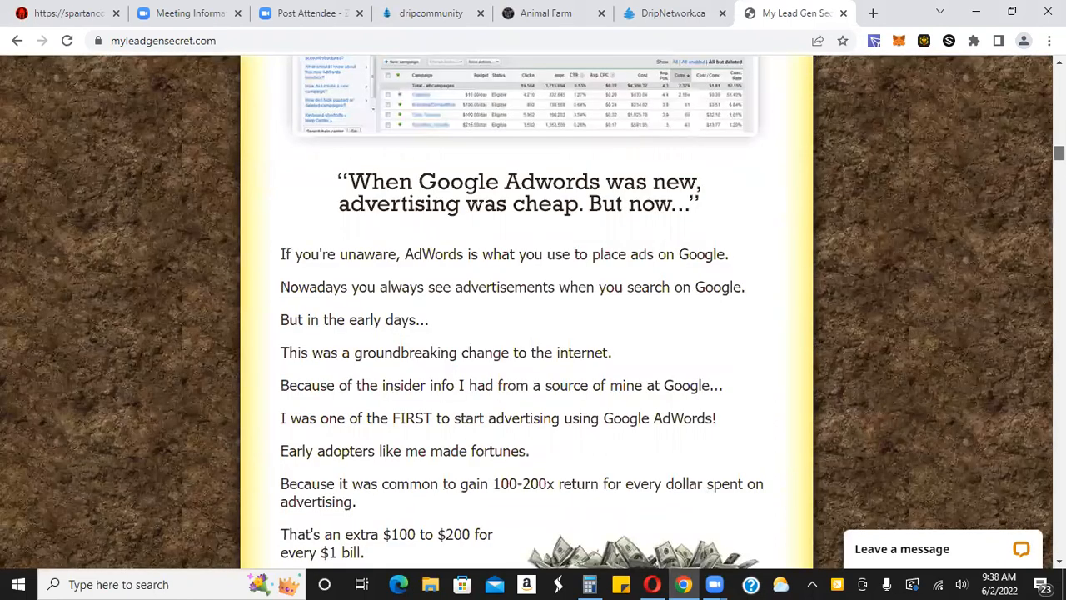
{"action": "scroll", "scroll_direction": "down", "scroll_amount": 3}
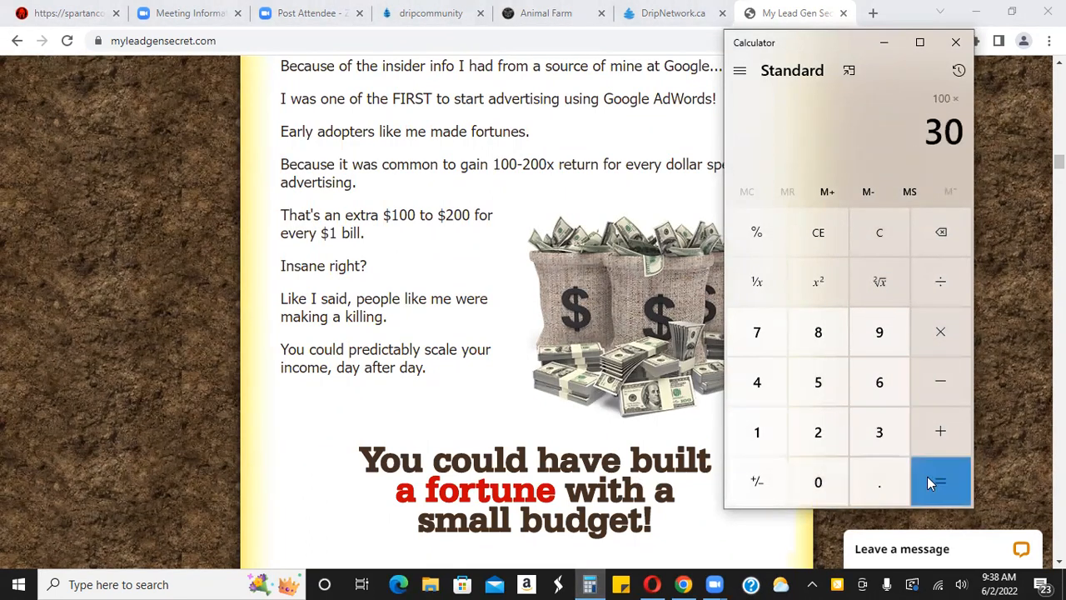
Work out 100 × 30 = 3,000 in Calculator and put the calculator away
{"action": "left_click", "coordinate": [940, 482]}
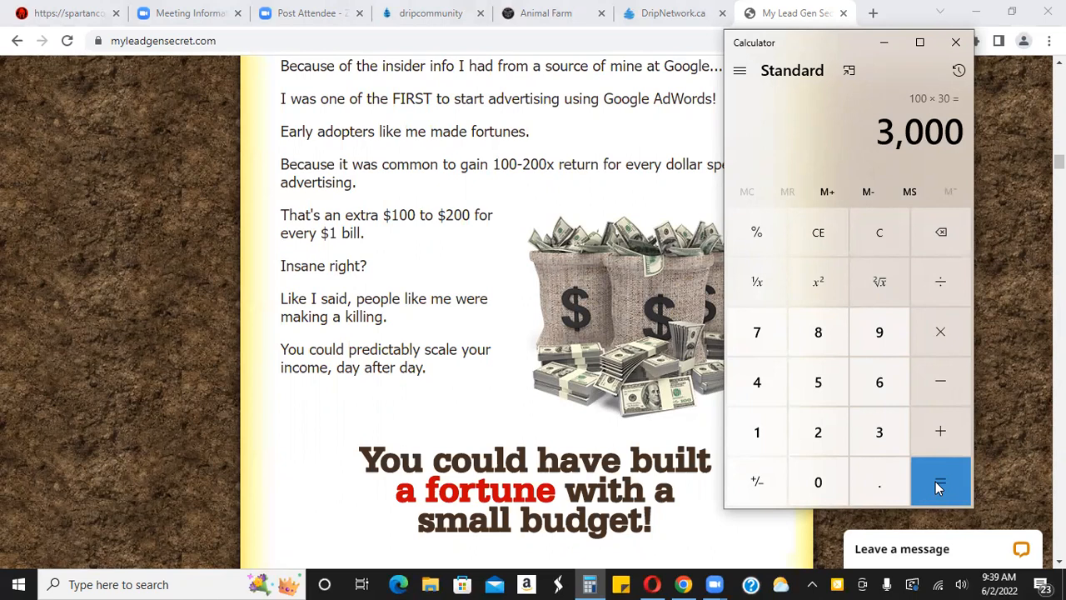
{"action": "left_click", "coordinate": [955, 42]}
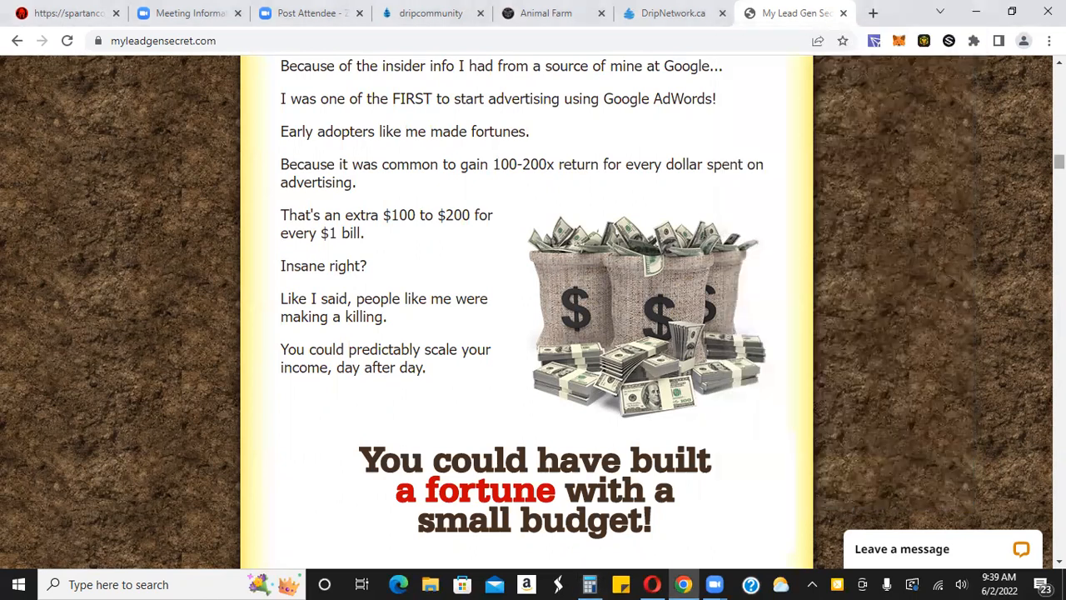
Read through the split-the-cost and mailing platform sections, then return to the headline video
{"action": "scroll", "scroll_direction": "down", "scroll_amount": 3}
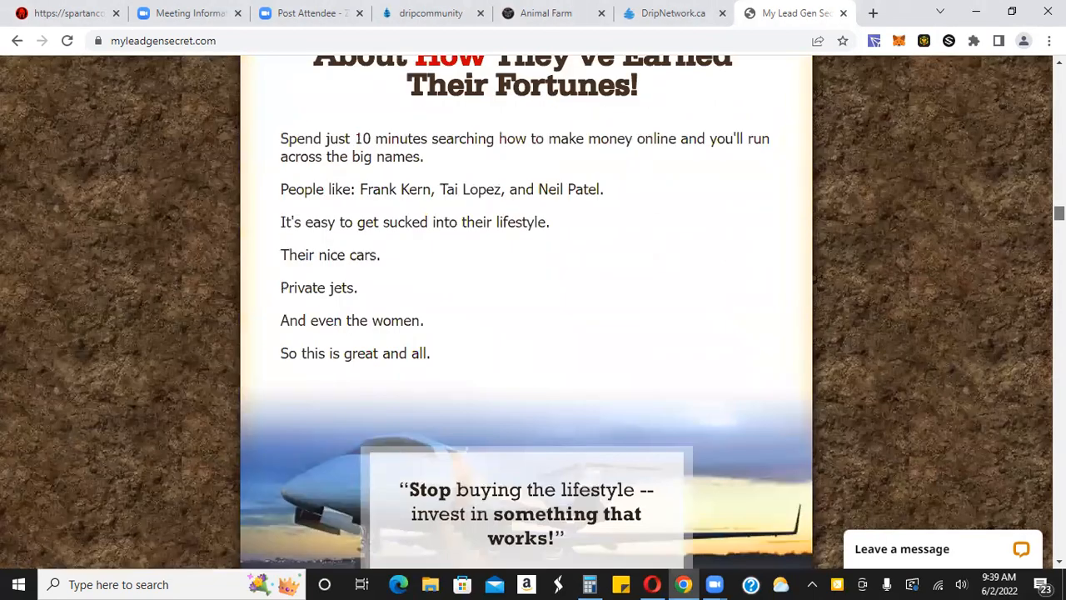
{"action": "scroll", "scroll_direction": "down", "scroll_amount": 3}
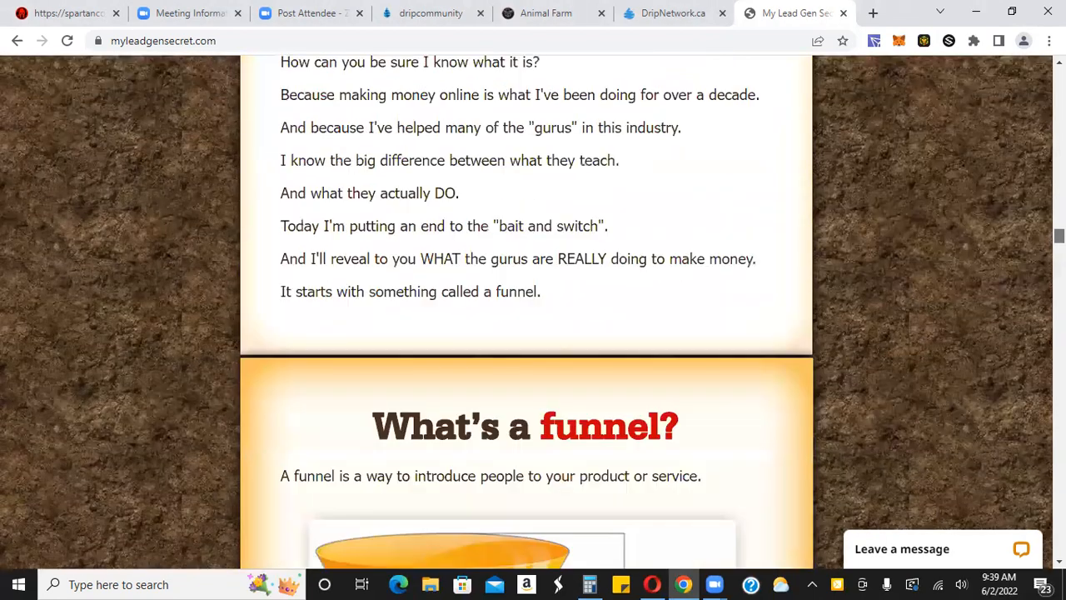
{"action": "scroll", "scroll_direction": "down", "scroll_amount": 3}
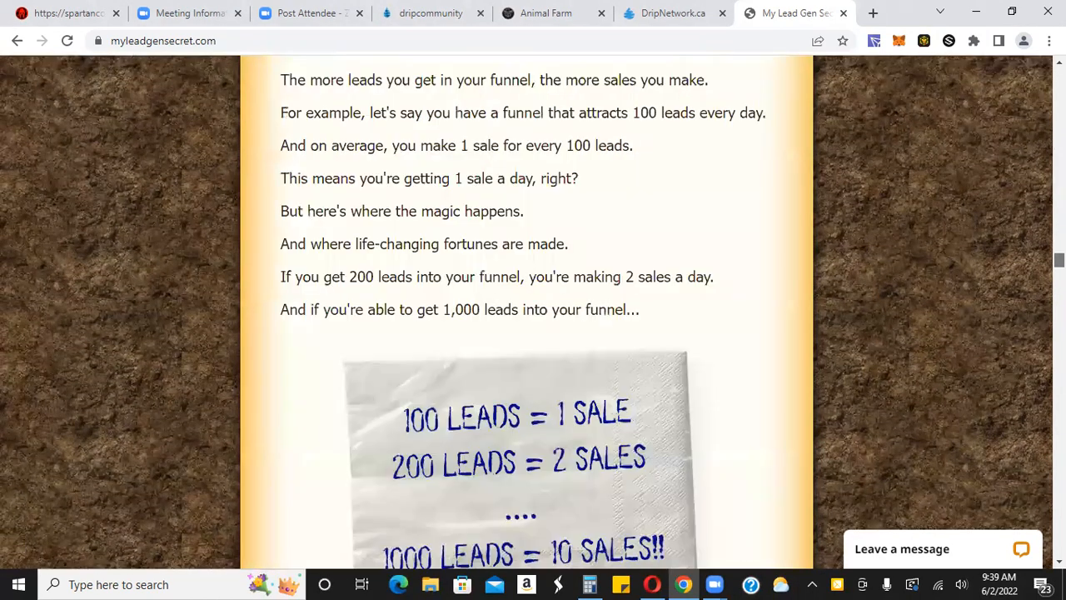
{"action": "scroll", "scroll_direction": "down", "scroll_amount": 3}
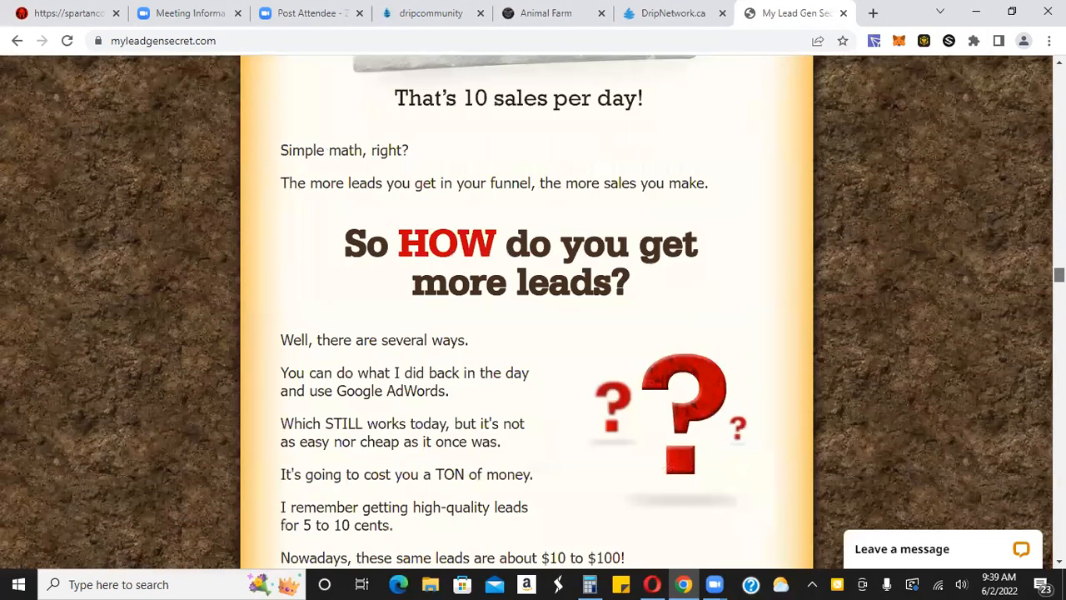
{"action": "scroll", "scroll_direction": "down", "scroll_amount": 3}
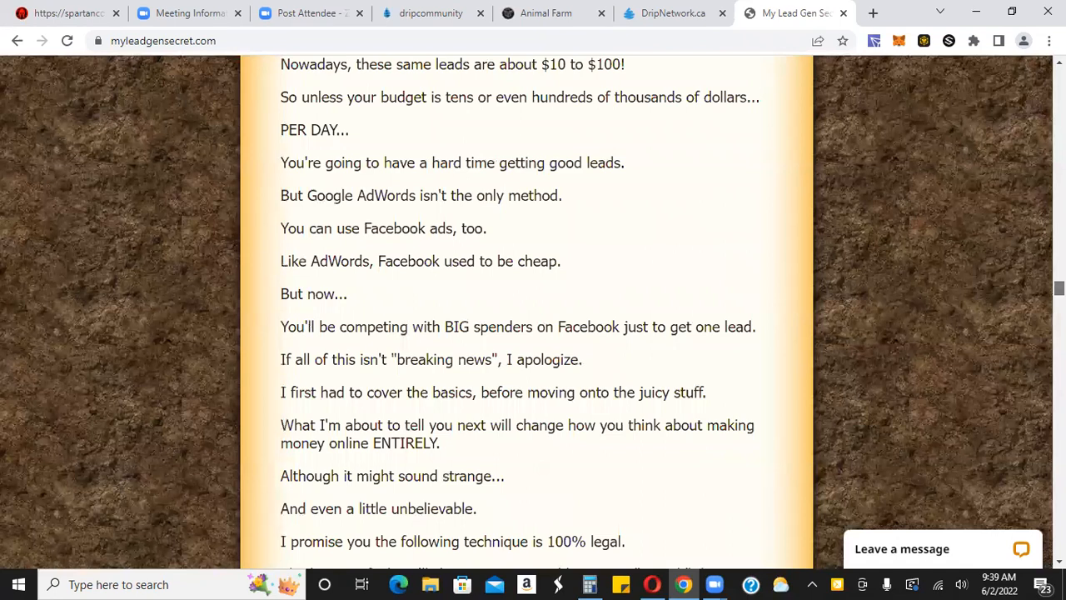
{"action": "scroll", "scroll_direction": "down", "scroll_amount": 3}
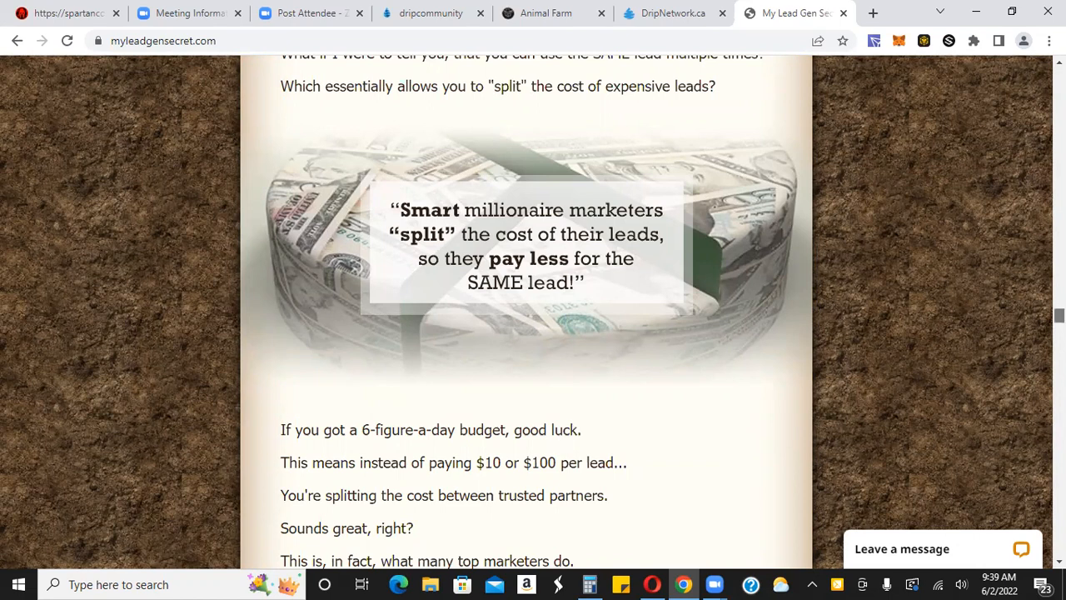
{"action": "scroll", "scroll_direction": "down", "scroll_amount": 3}
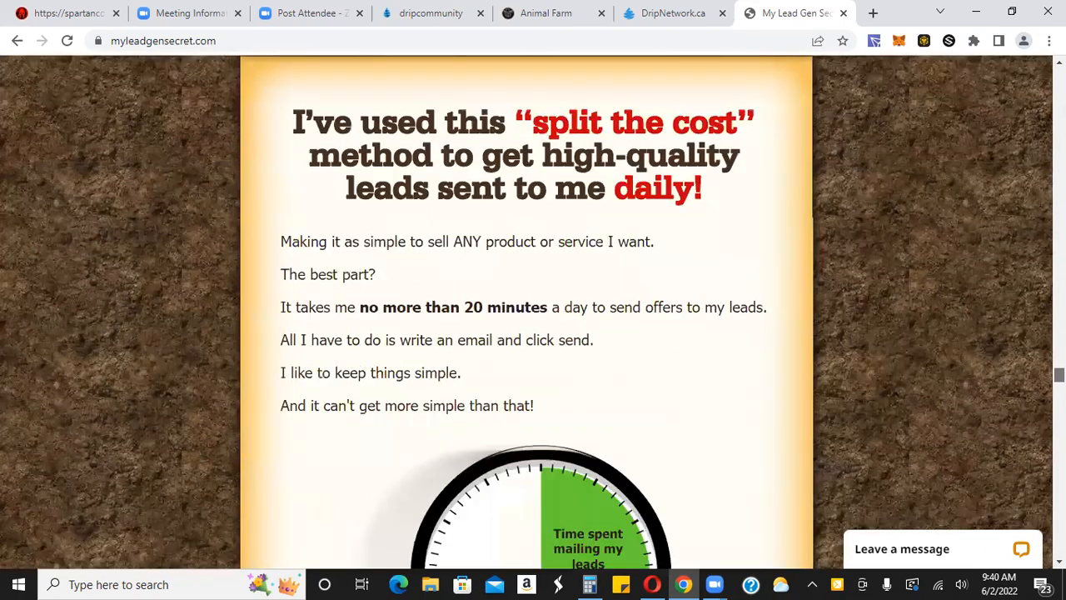
{"action": "scroll", "scroll_direction": "down", "scroll_amount": 3}
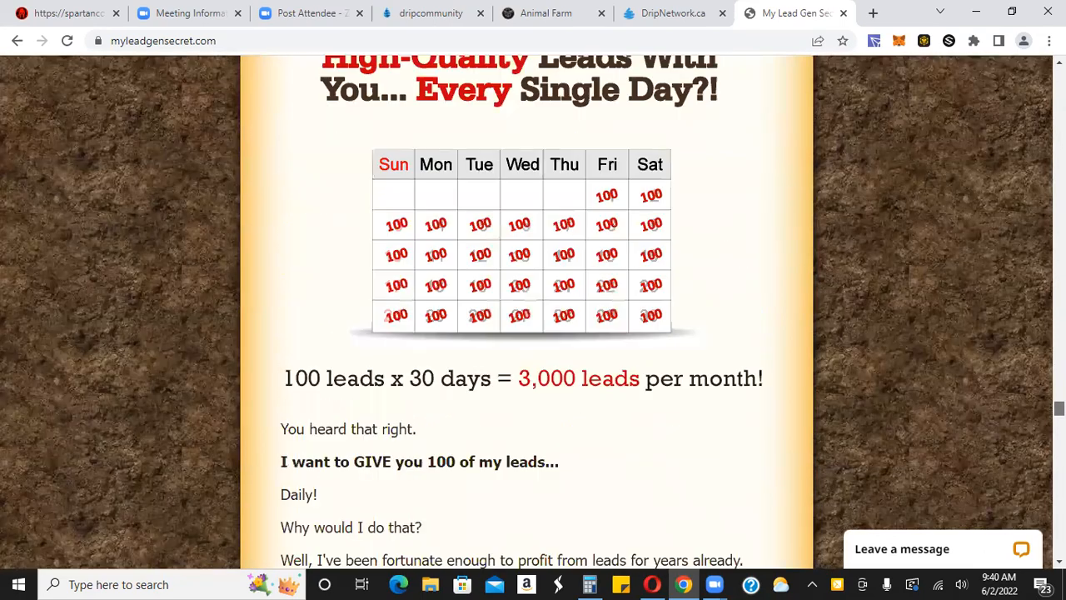
{"action": "scroll", "scroll_direction": "down", "scroll_amount": 3}
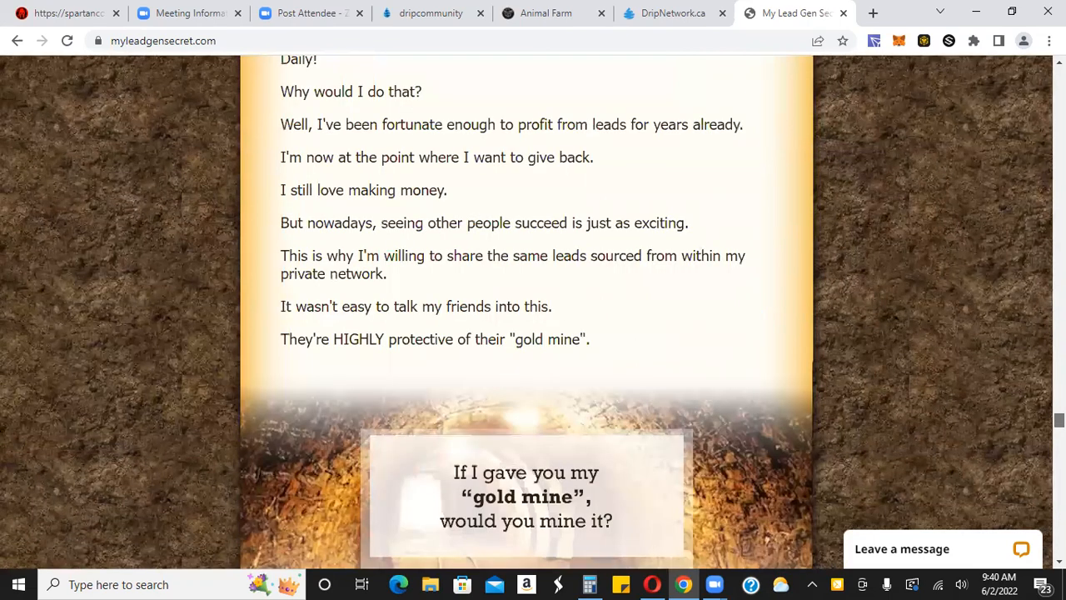
{"action": "scroll", "scroll_direction": "down", "scroll_amount": 3}
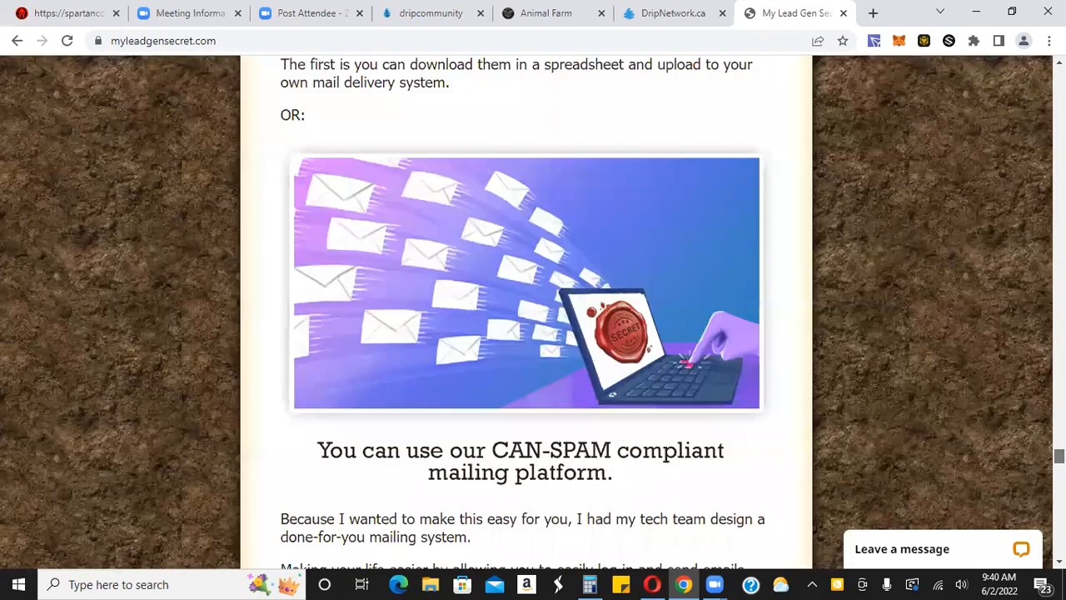
{"action": "scroll", "scroll_direction": "up", "scroll_amount": 3}
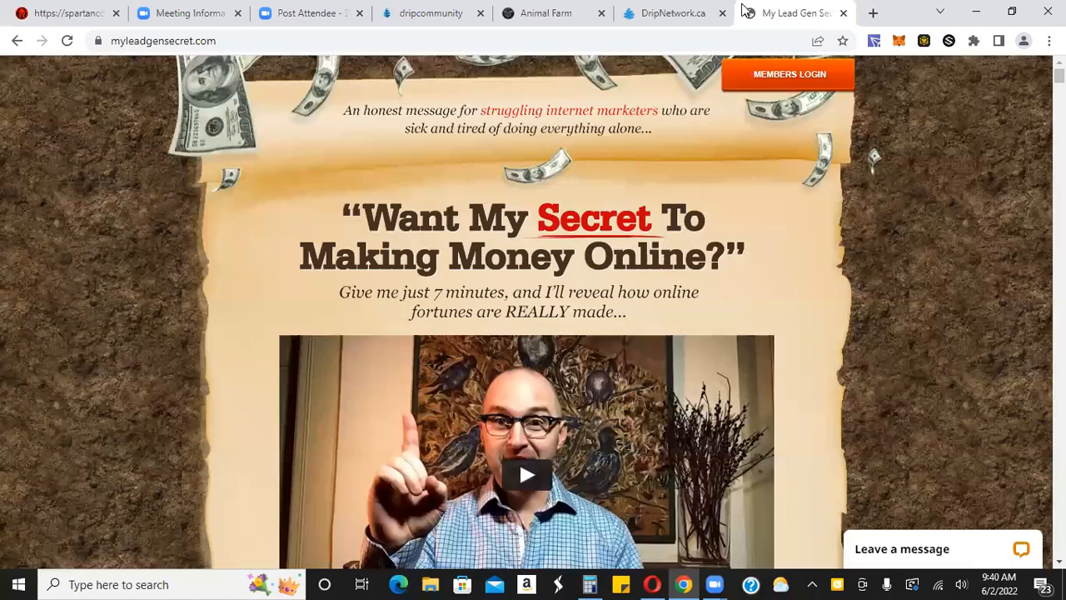
{"action": "mouse_move", "coordinate": [675, 12]}
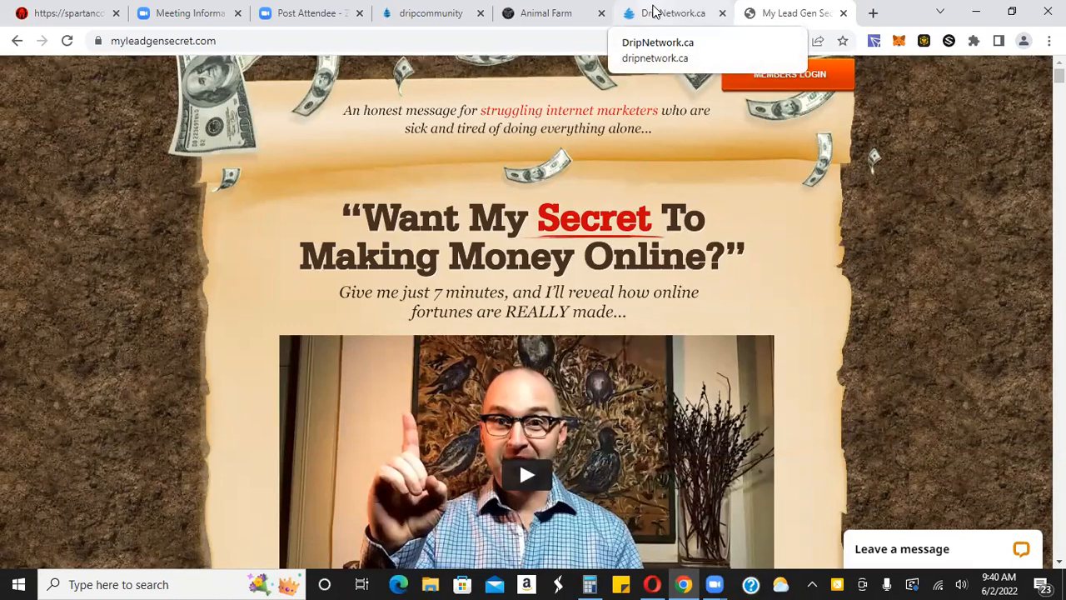
Revisit DripNetwork.ca's new faucet accounts chart, then return to the Drip Faucet page
{"action": "left_click", "coordinate": [674, 12]}
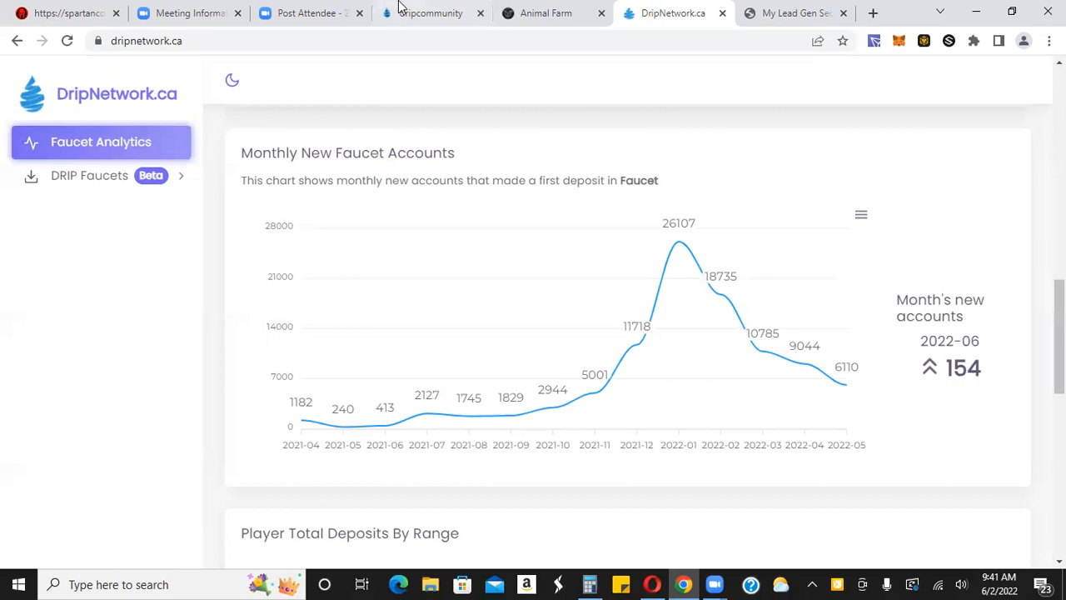
{"action": "left_click", "coordinate": [430, 13]}
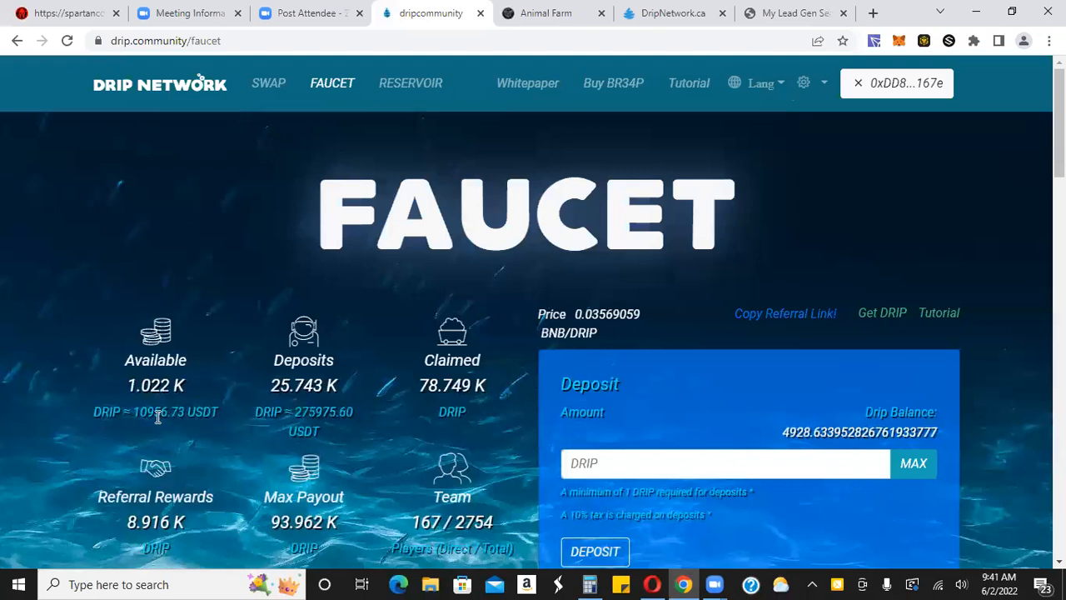